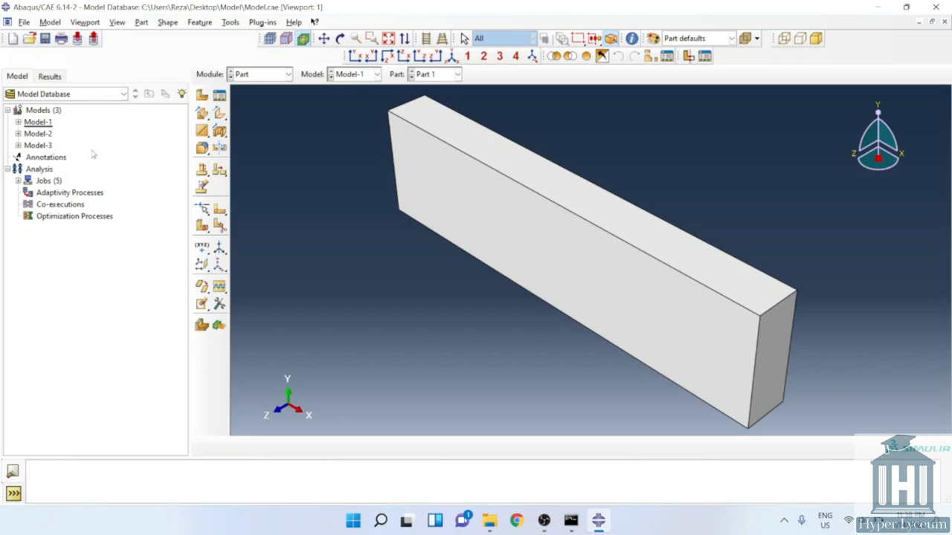
pyautogui.moveTo(116, 155)
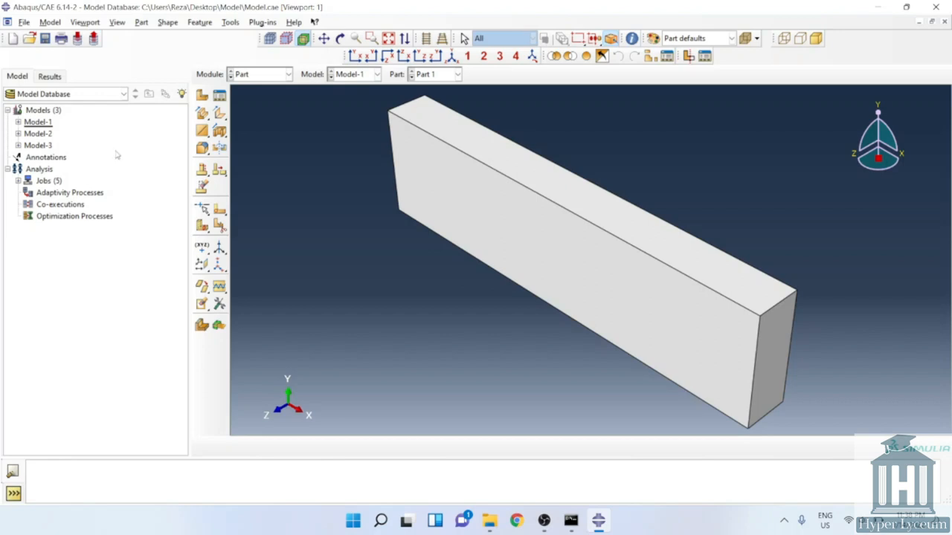
pyautogui.moveTo(143, 149)
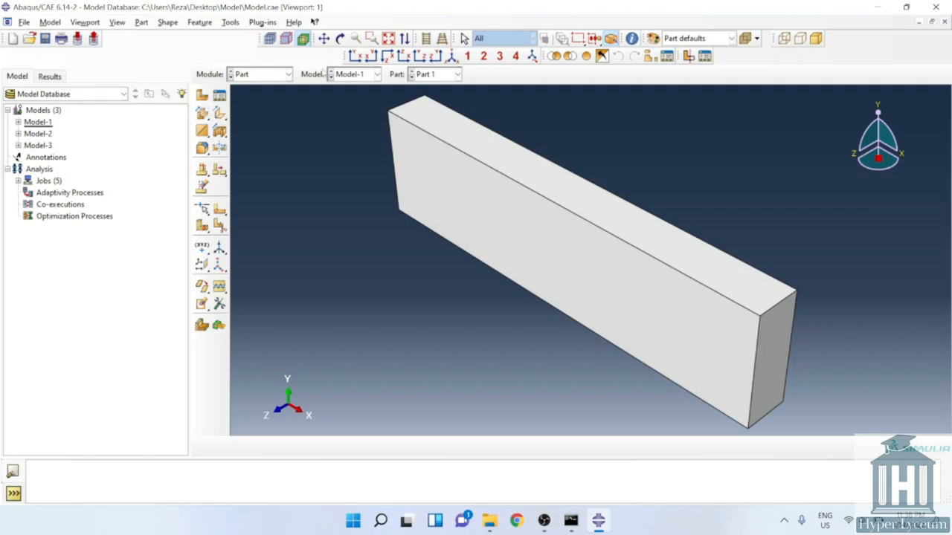
# Show Part-2 in the Property module and inspect point mass Inertia-1 without changes
pyautogui.click(455, 74)
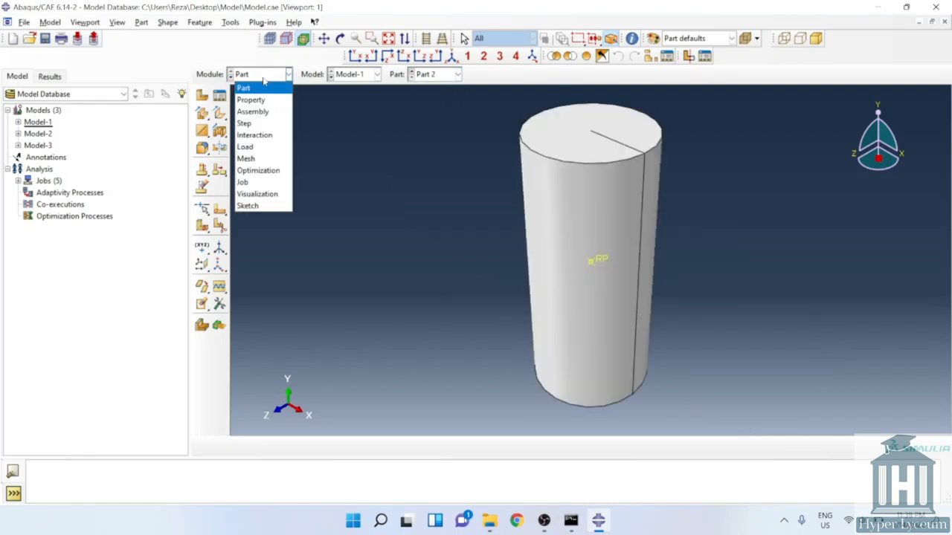
pyautogui.click(249, 100)
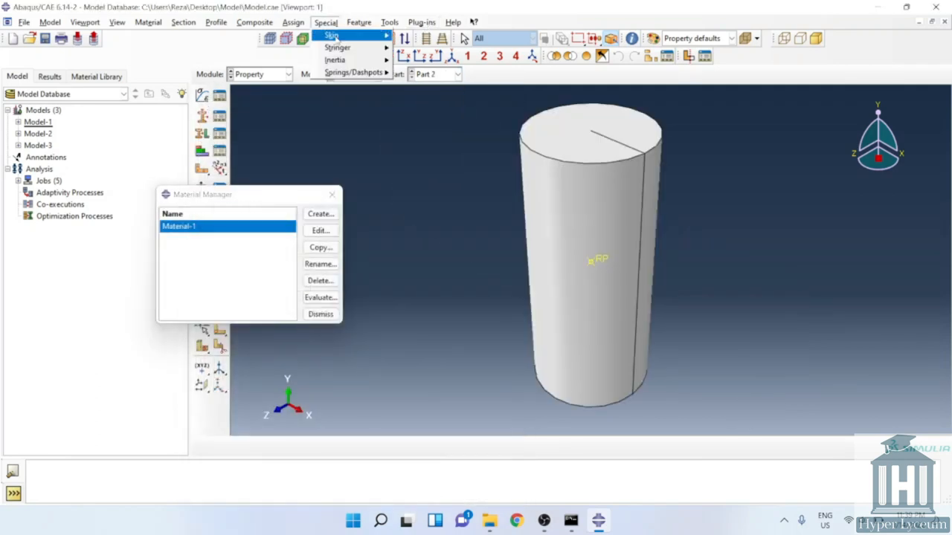
pyautogui.click(336, 59)
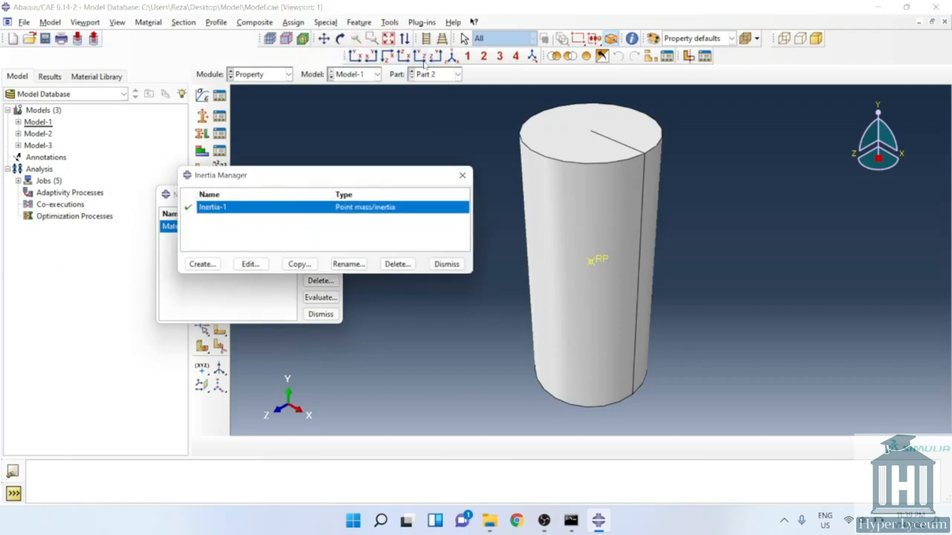
pyautogui.click(250, 264)
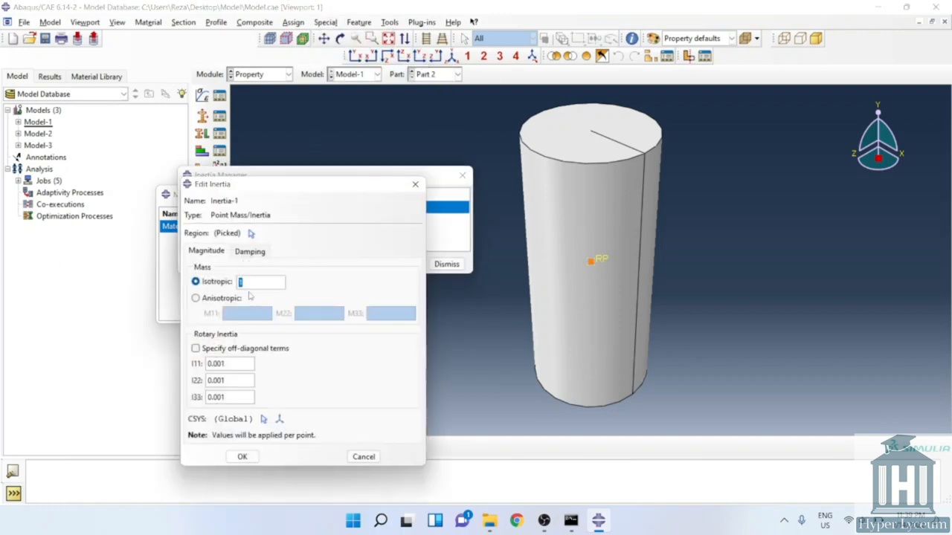
pyautogui.click(241, 457)
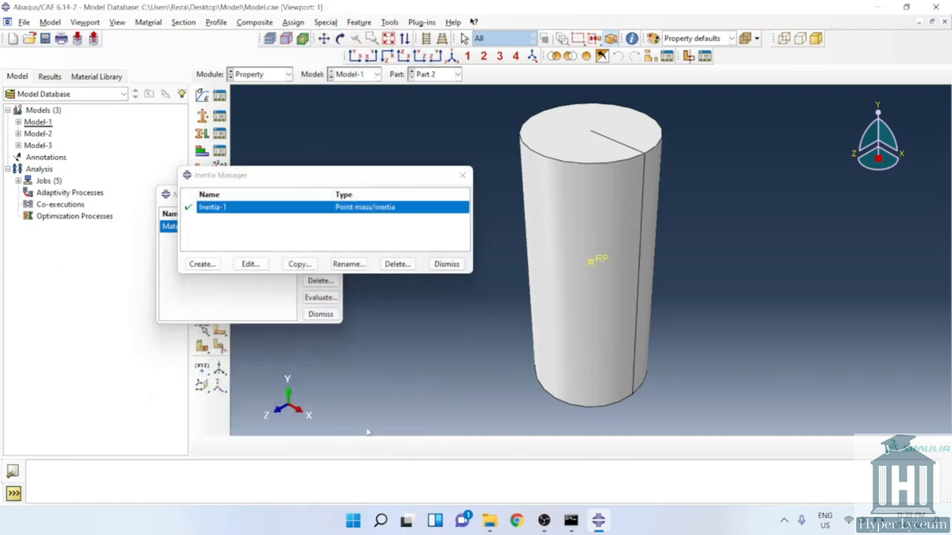
pyautogui.click(446, 265)
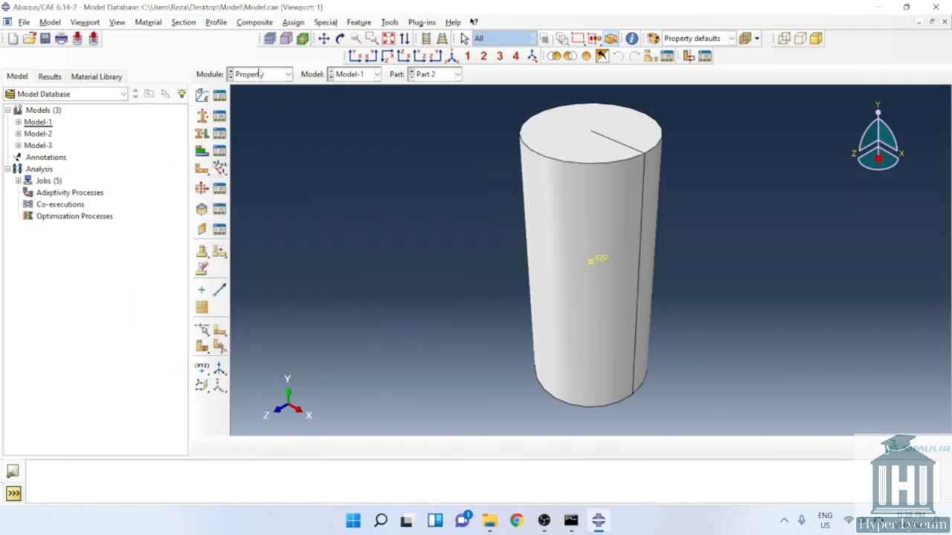
# Show the assembly and rotate the view to look along the cylinder axis at the contact
pyautogui.click(281, 75)
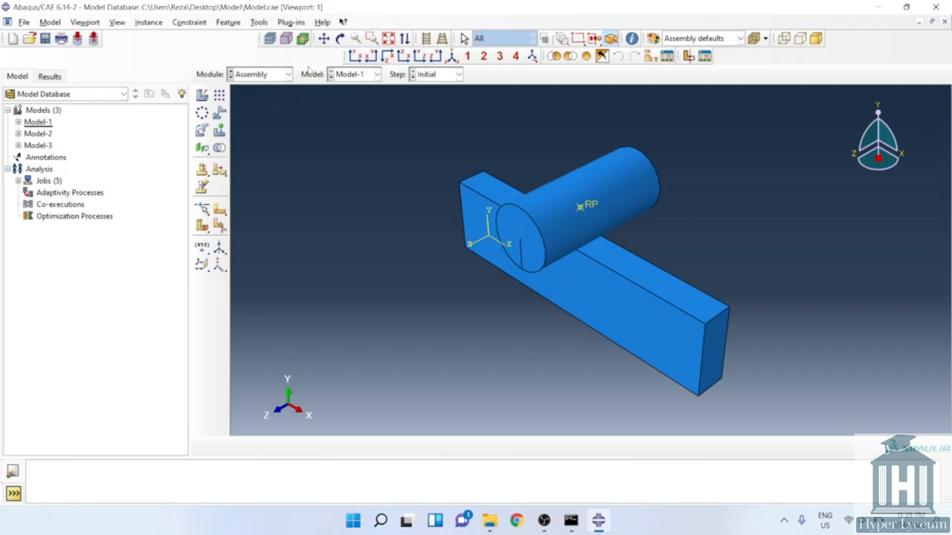
pyautogui.click(345, 39)
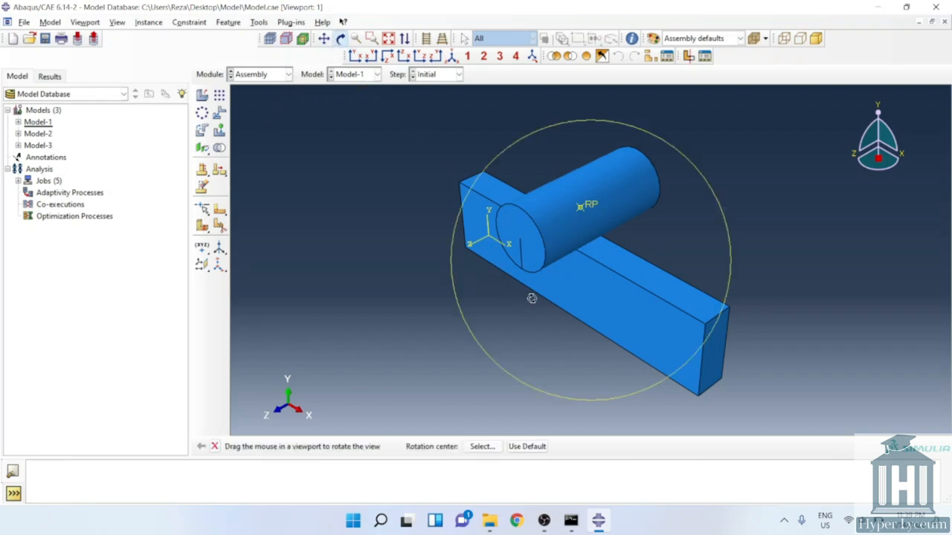
pyautogui.moveTo(532, 298); pyautogui.dragTo(610, 241)
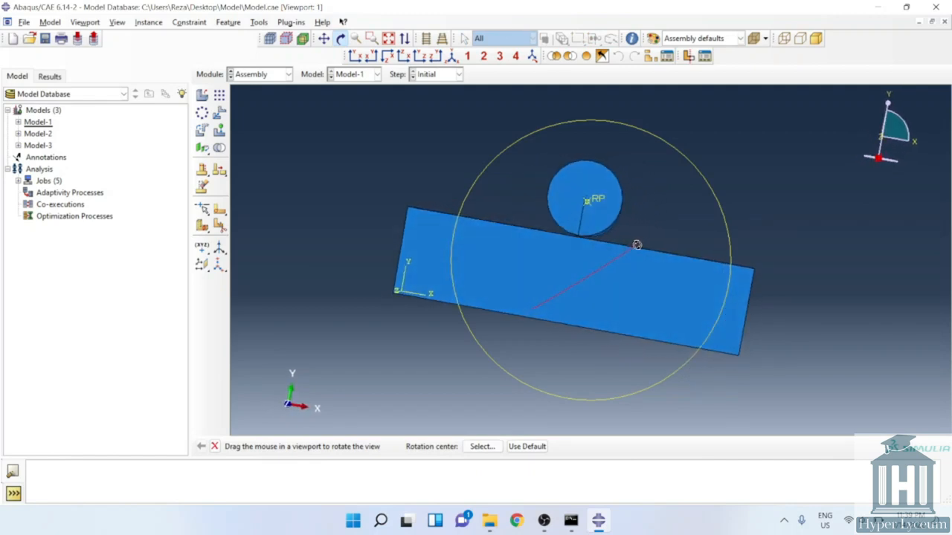
pyautogui.rightClick(637, 246)
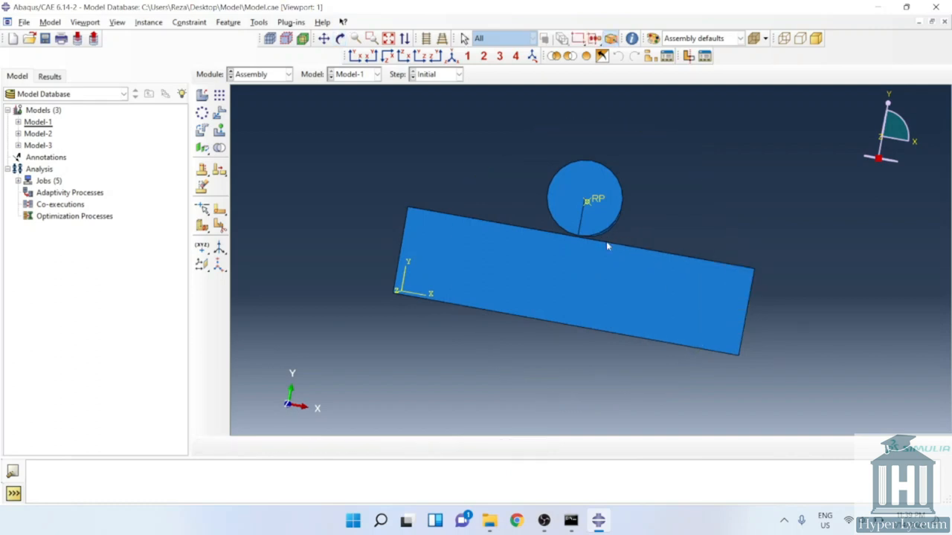
pyautogui.moveTo(574, 237)
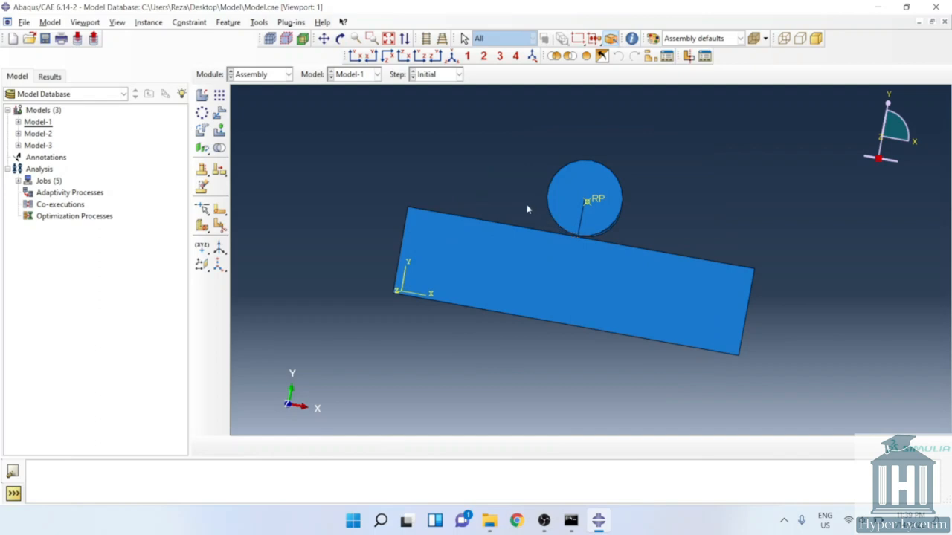
pyautogui.moveTo(255, 84)
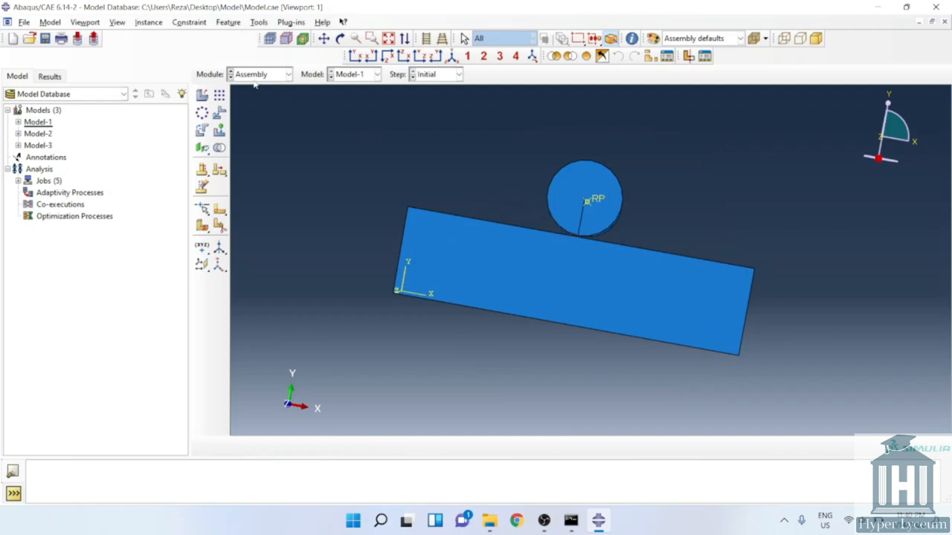
# Review Step-1 in the Step Manager as a Static, General step with Nlgeom on
pyautogui.click(260, 74)
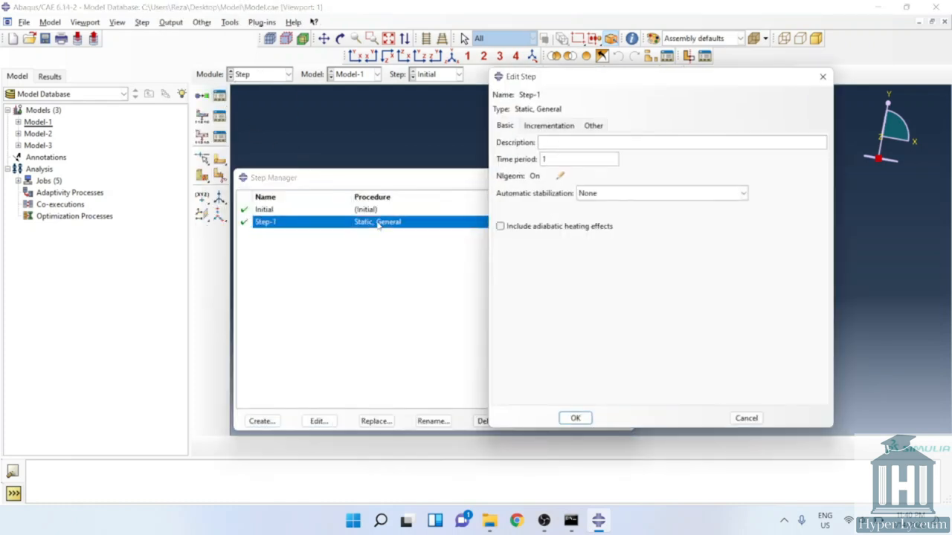
pyautogui.click(574, 418)
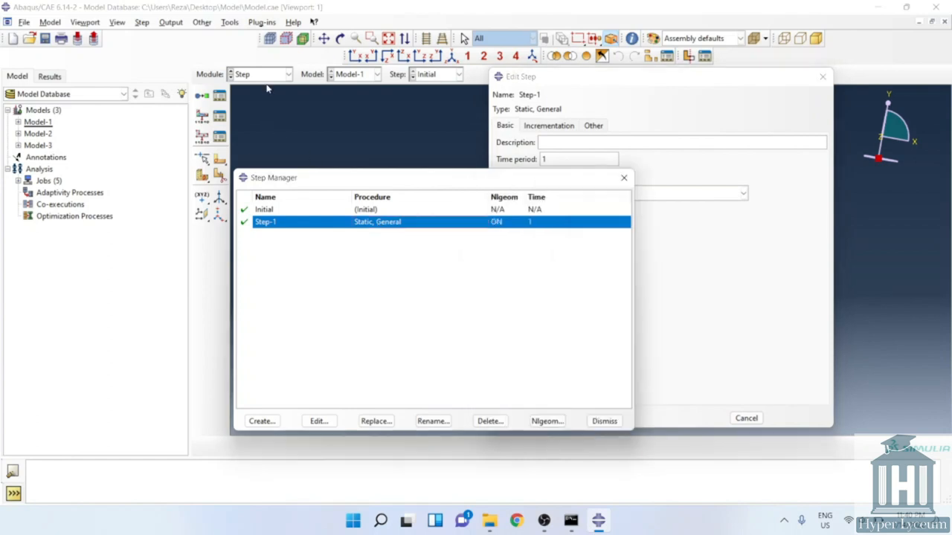
pyautogui.click(289, 75)
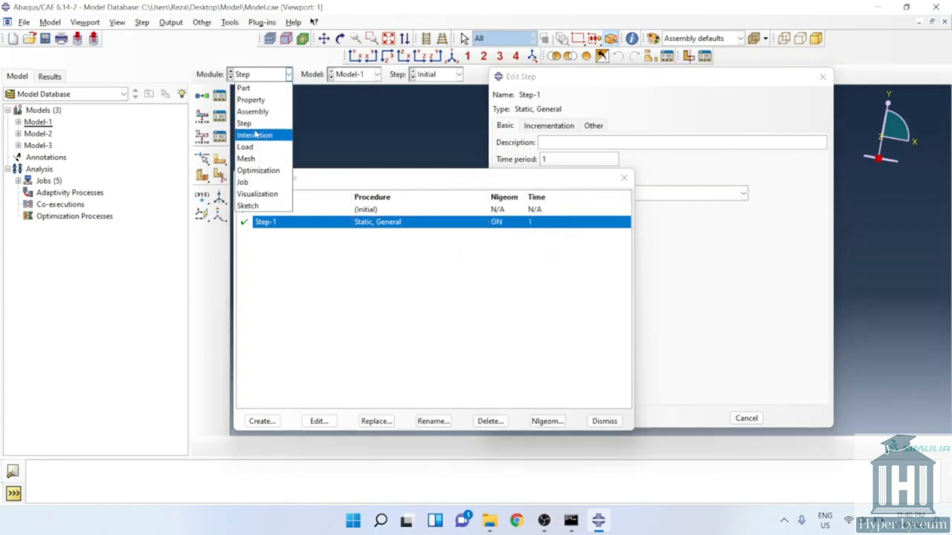
# Inspect surface-to-surface contact Int-1 between cylinder and plate using IntProp-1
pyautogui.click(254, 134)
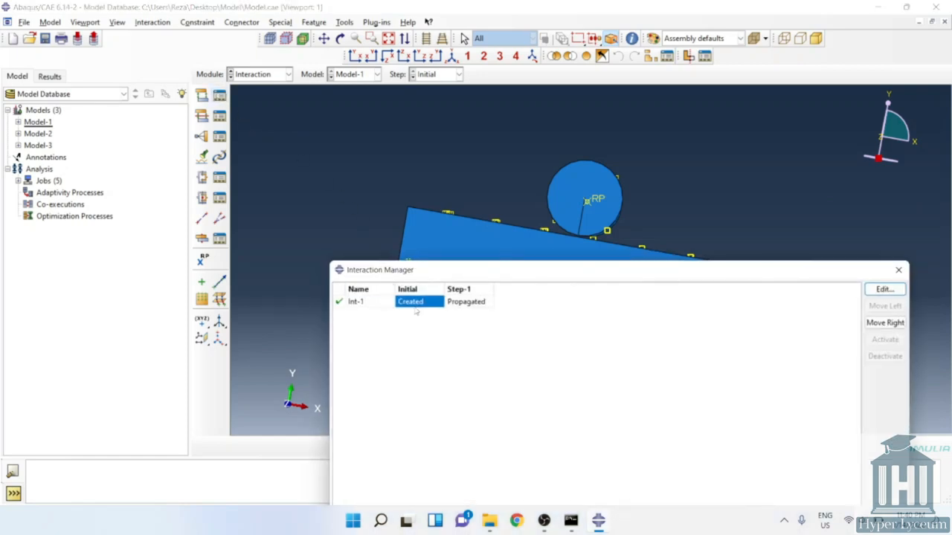
pyautogui.click(883, 288)
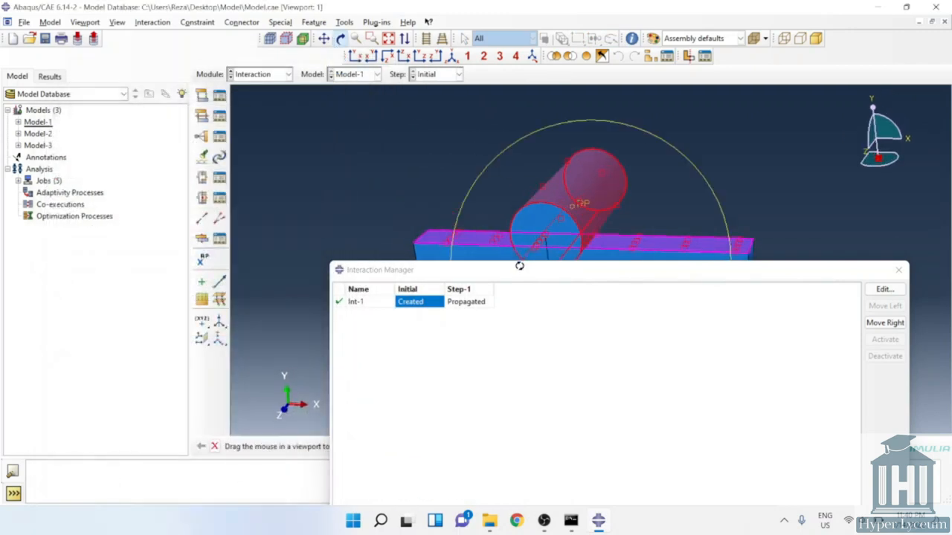
pyautogui.click(883, 289)
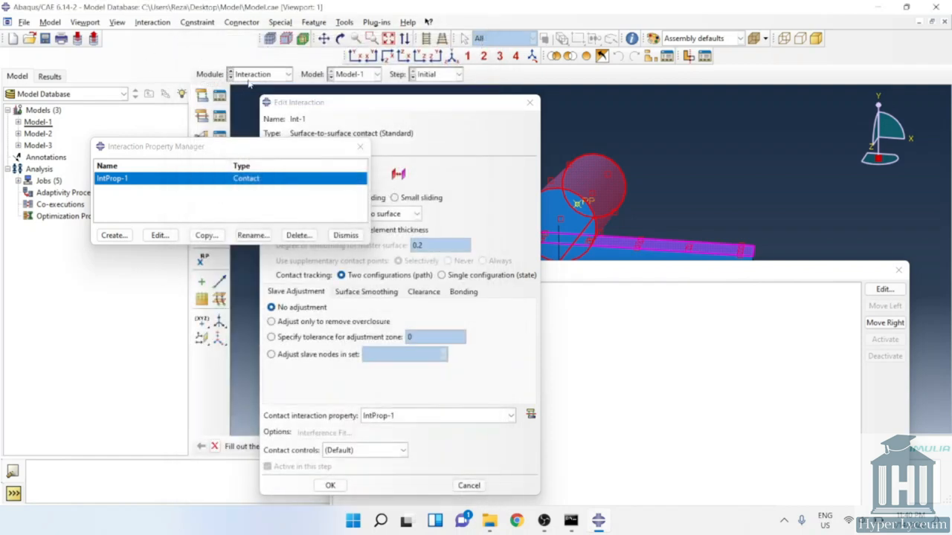
pyautogui.click(284, 75)
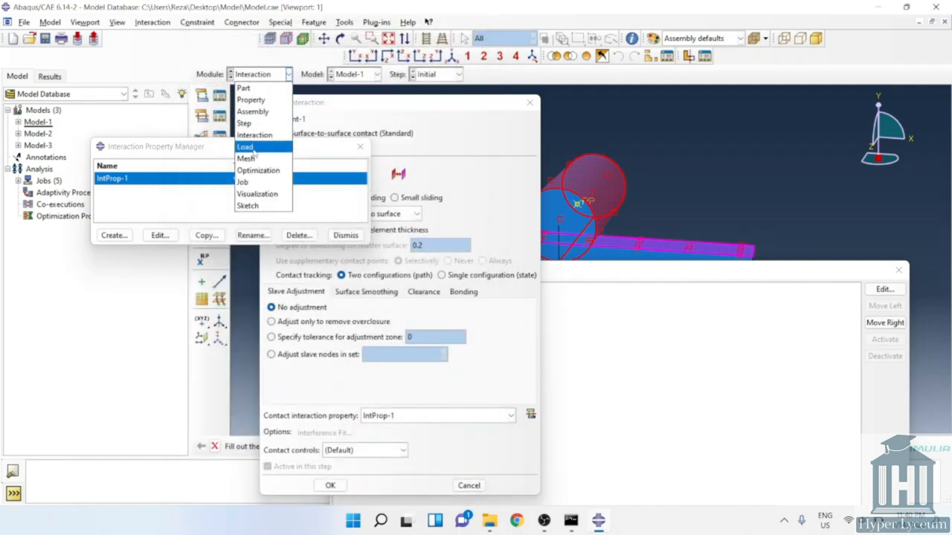
# Review encastre BC-1 on the plate ends and concentrated force Load-1 of -1000, unchanged
pyautogui.click(244, 147)
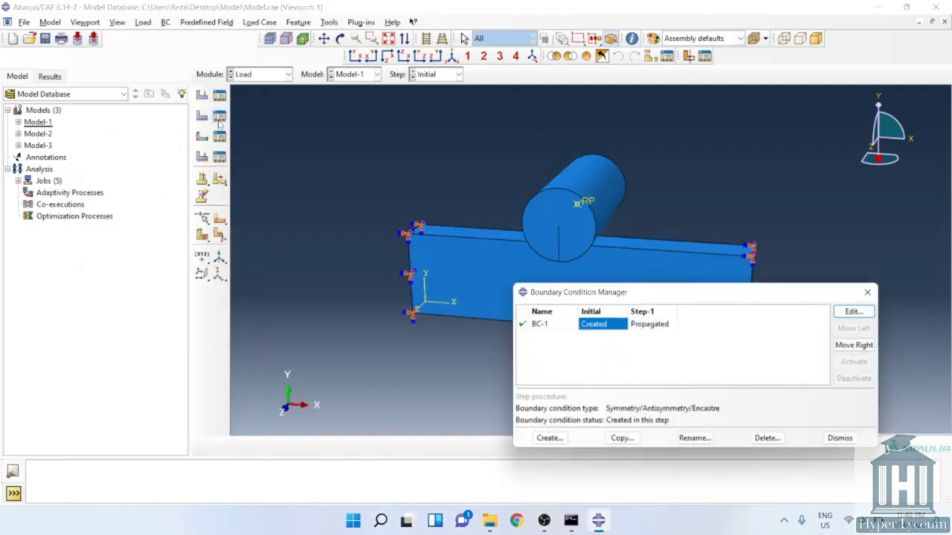
pyautogui.click(852, 311)
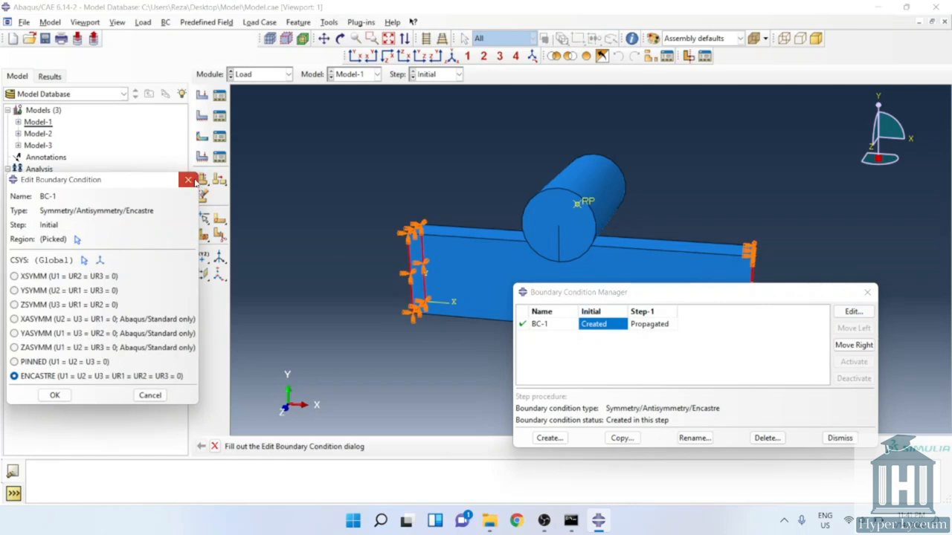
pyautogui.click(53, 396)
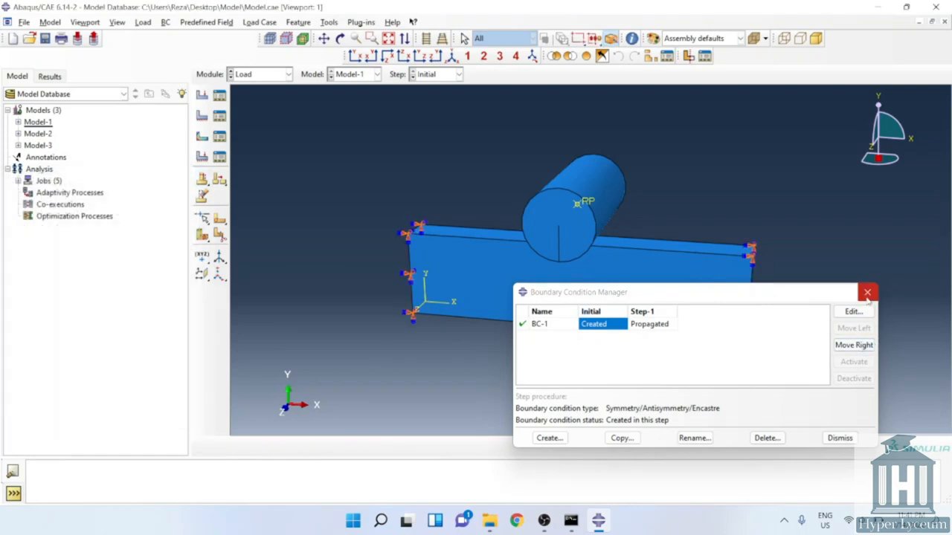
pyautogui.click(839, 437)
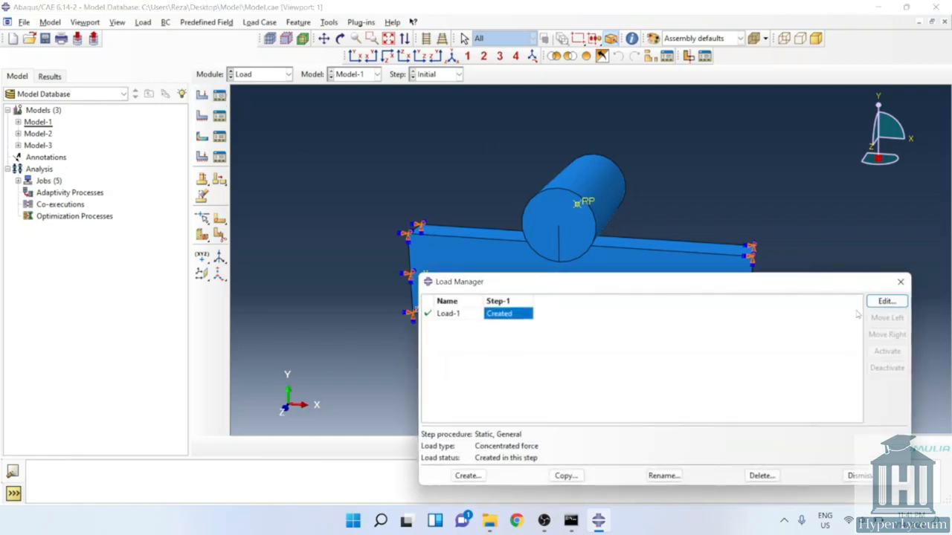
pyautogui.click(886, 300)
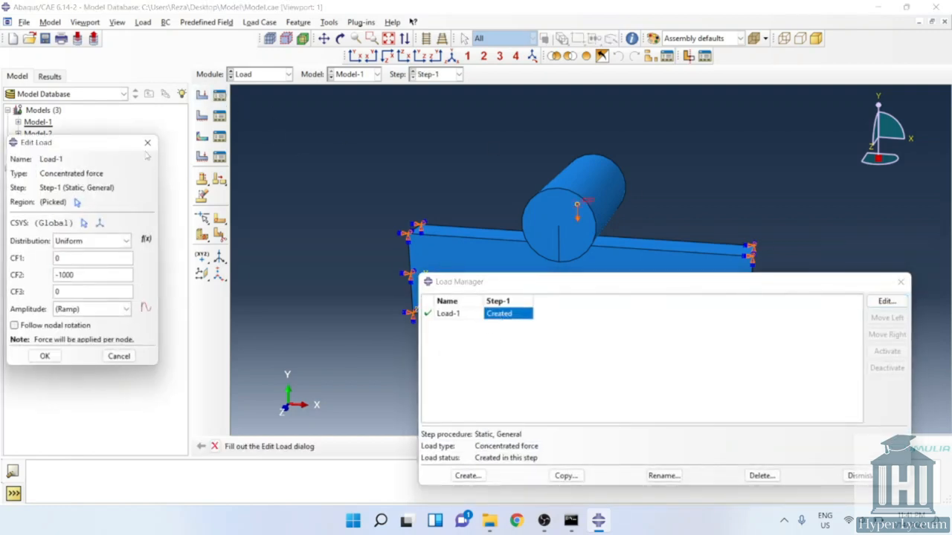
pyautogui.click(45, 356)
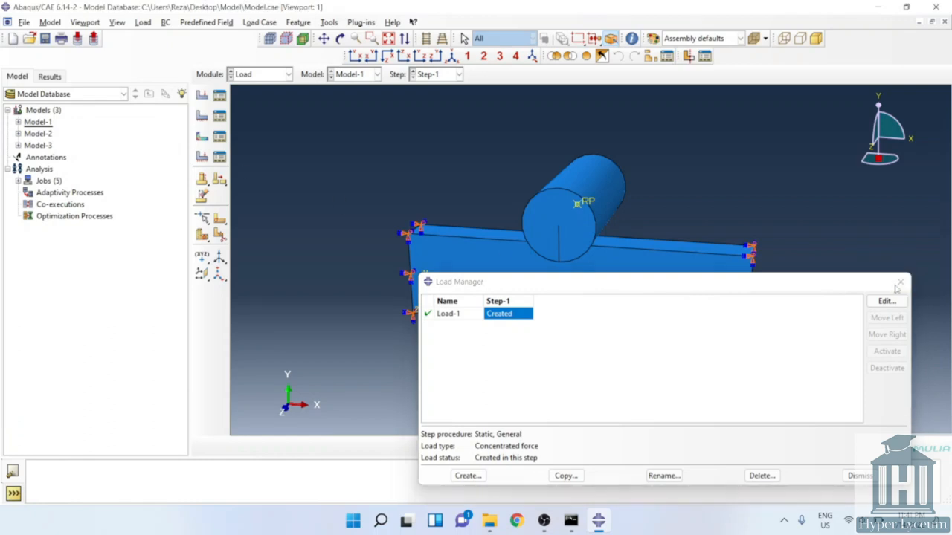
pyautogui.click(286, 75)
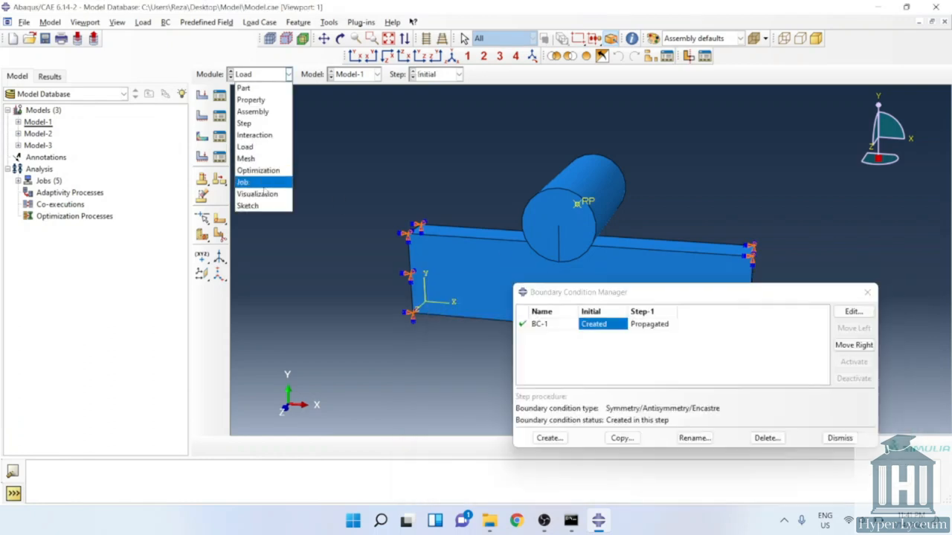
# Resubmit Job-1 for Model-1, overwriting its files; it aborts after too many attempts
pyautogui.click(240, 182)
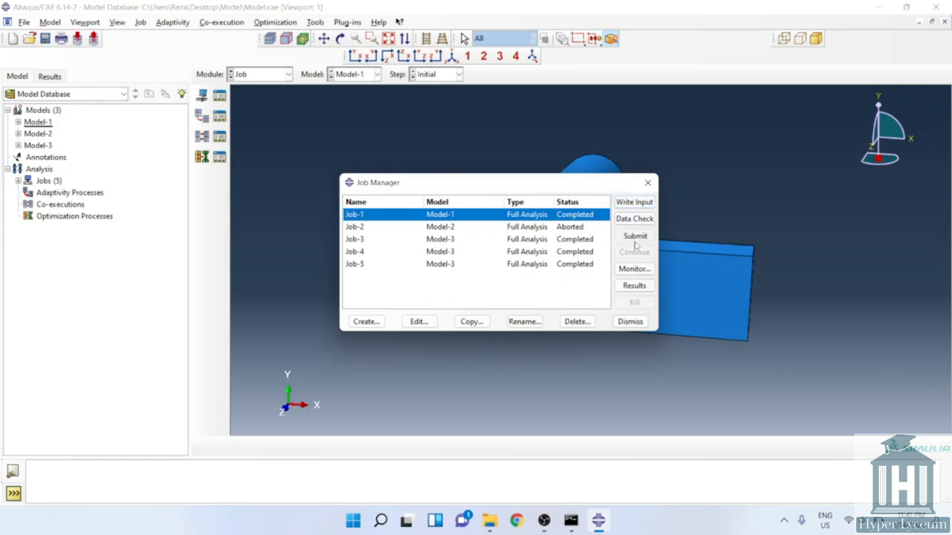
pyautogui.click(633, 235)
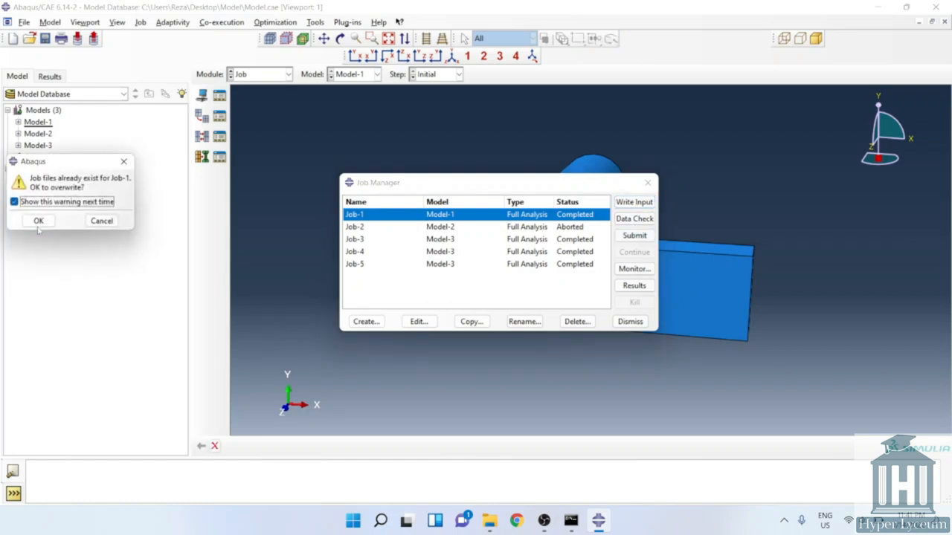
pyautogui.click(39, 220)
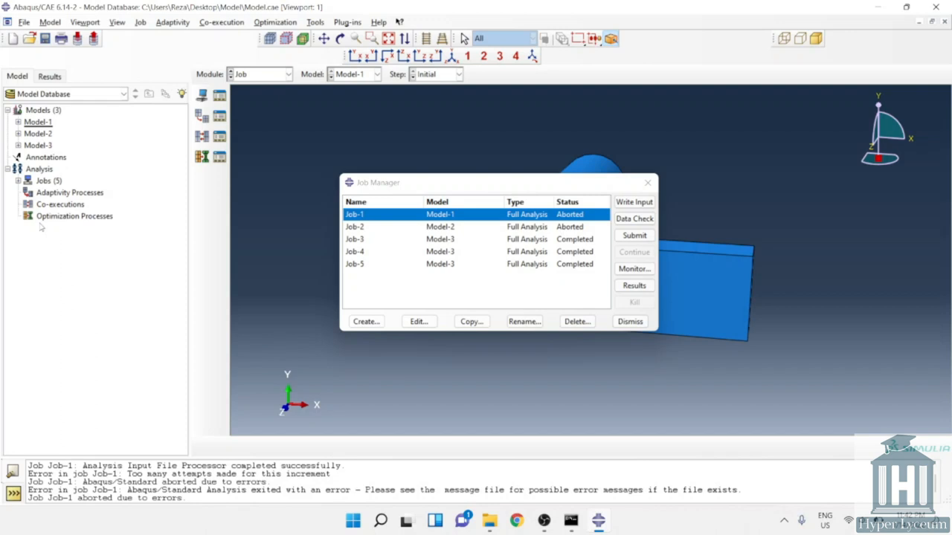
pyautogui.moveTo(54, 211)
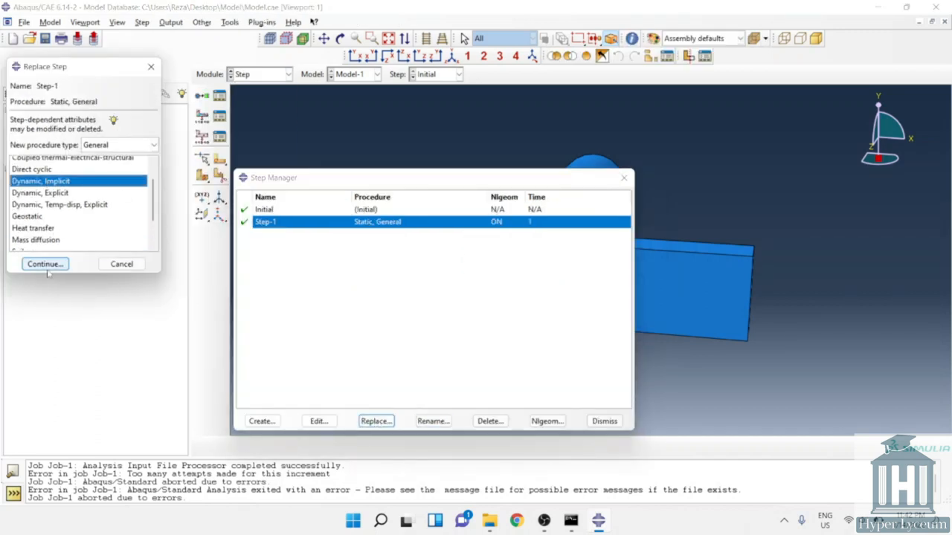
# Replace Step-1 with a Dynamic, Implicit step and resubmit Job-1 to completion
pyautogui.click(45, 265)
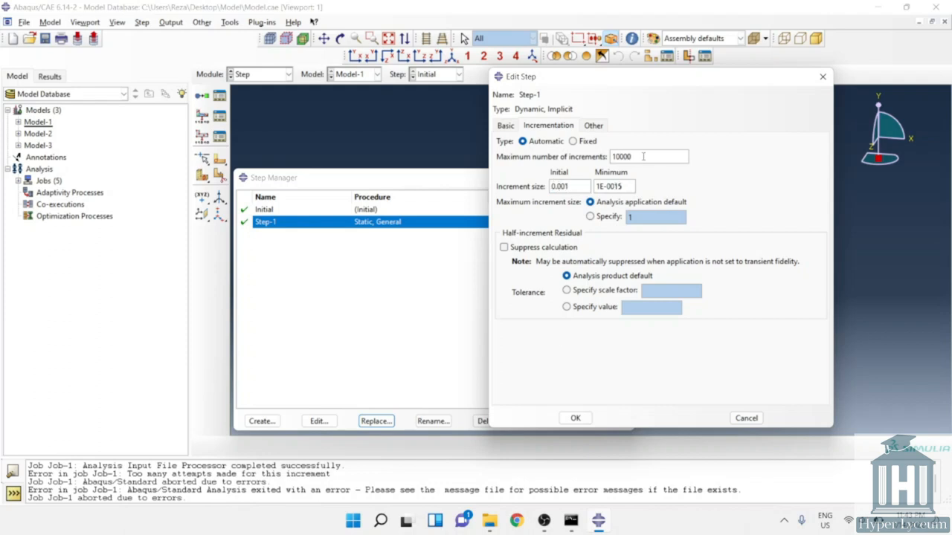
pyautogui.click(281, 75)
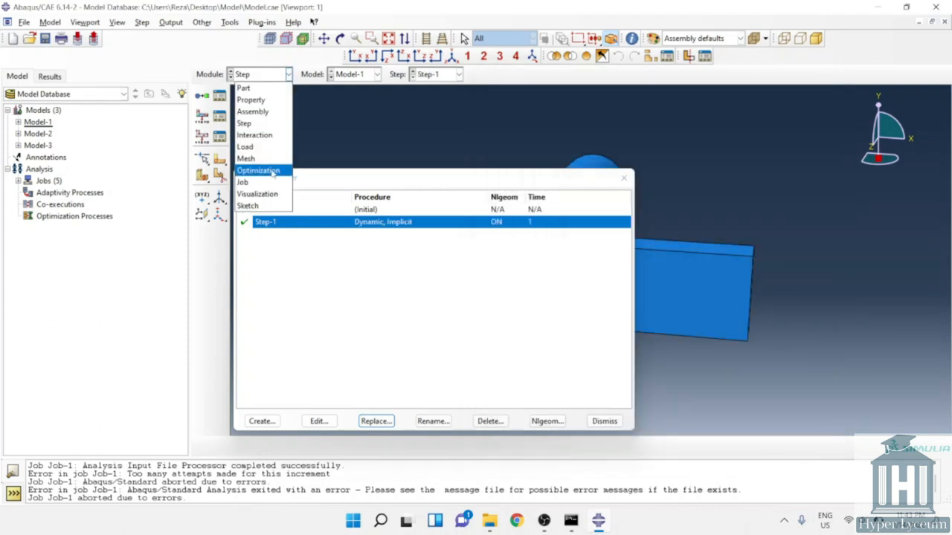
pyautogui.click(240, 182)
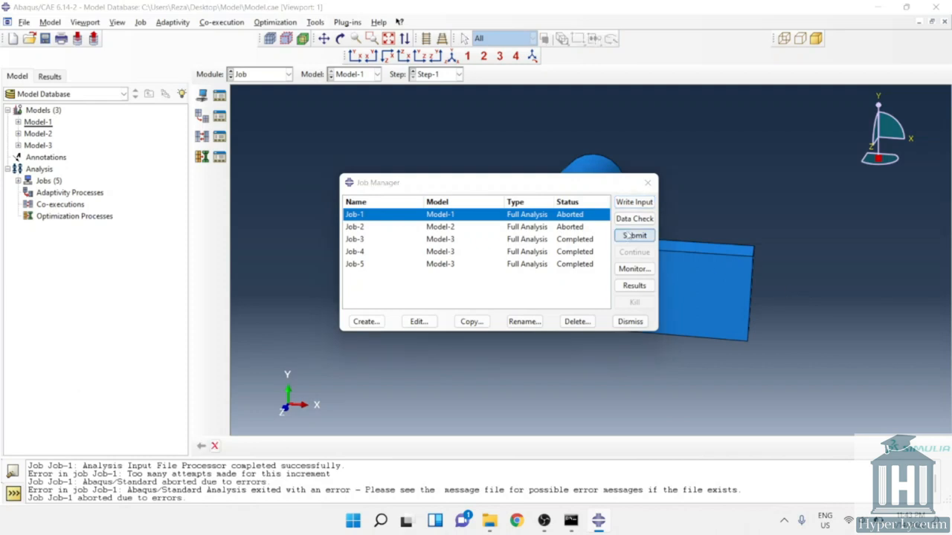
pyautogui.click(634, 234)
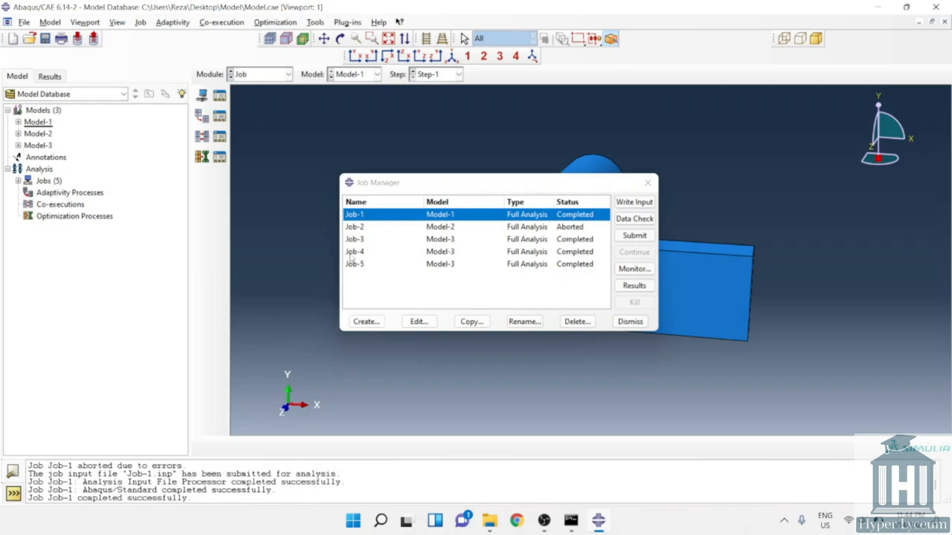
# View Job-1's Mises stress contour and step through its output frames
pyautogui.click(634, 286)
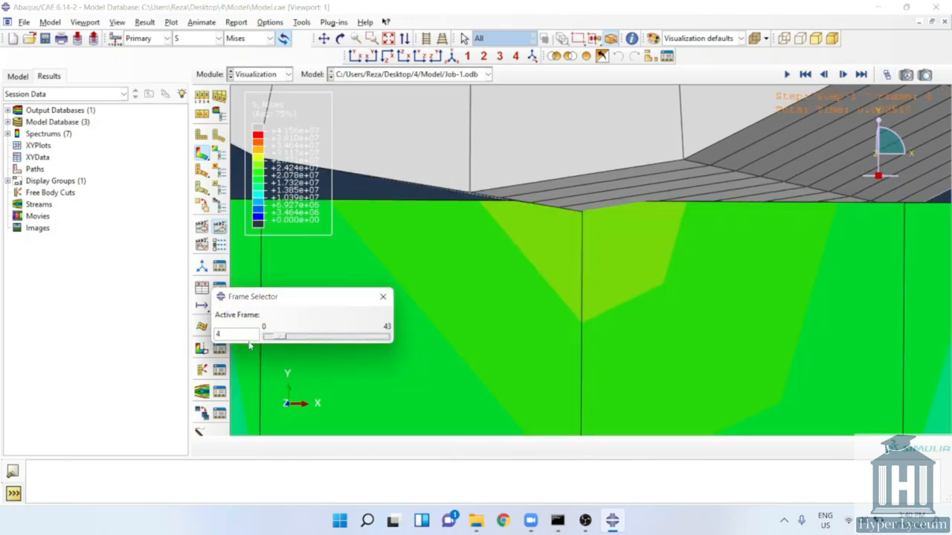
pyautogui.moveTo(275, 336); pyautogui.dragTo(301, 336)
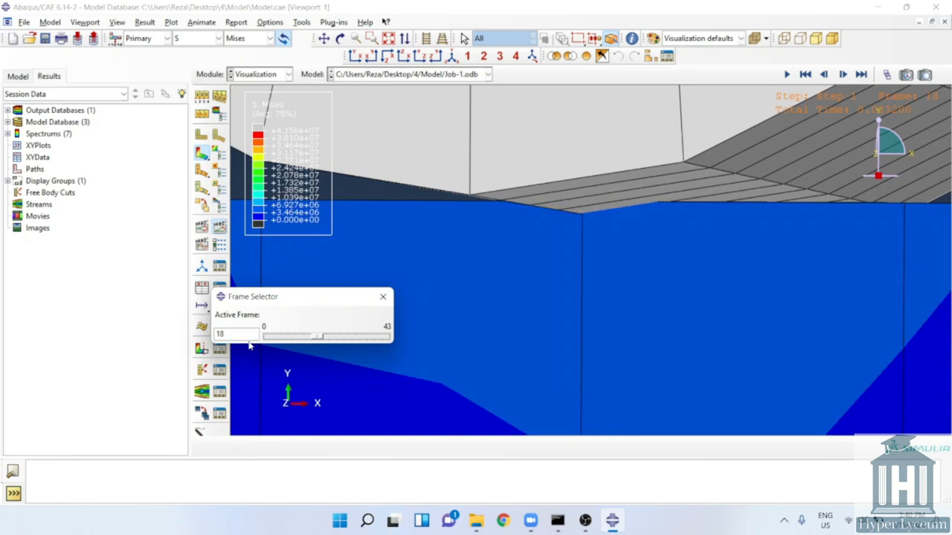
pyautogui.moveTo(318, 336); pyautogui.dragTo(354, 336)
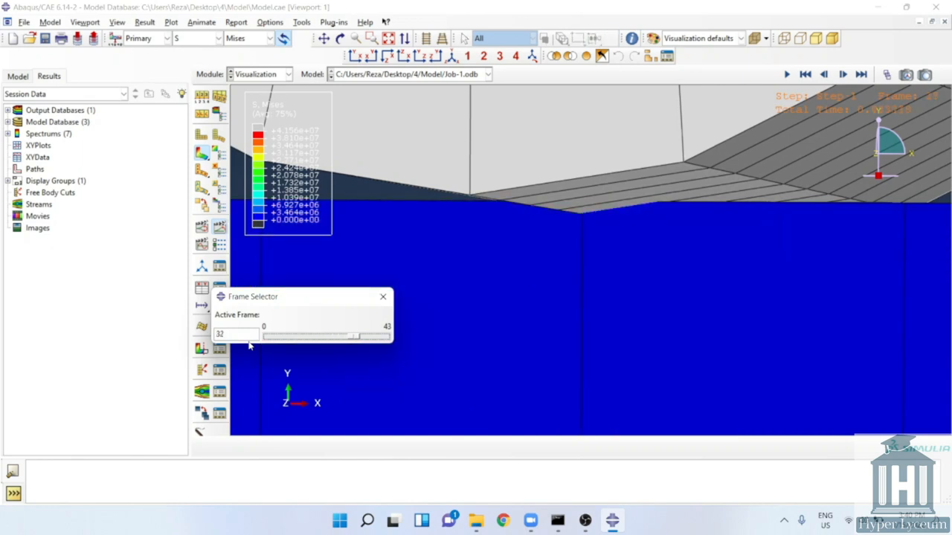
pyautogui.moveTo(354, 336); pyautogui.dragTo(385, 336)
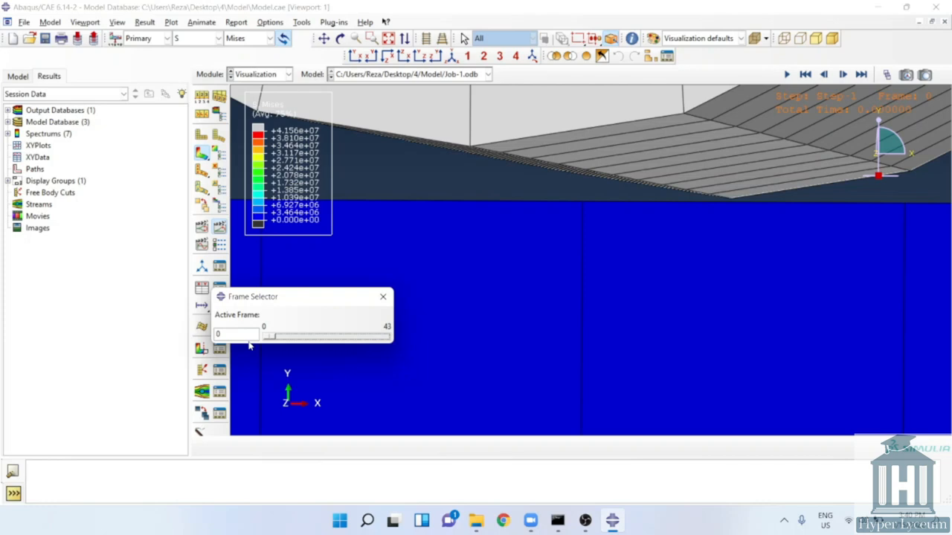
pyautogui.moveTo(241, 230)
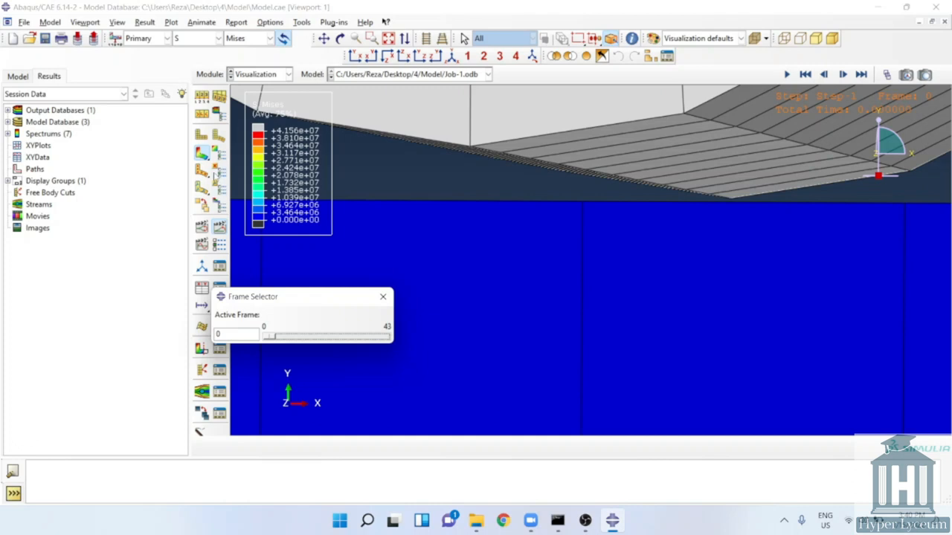
pyautogui.moveTo(380, 243)
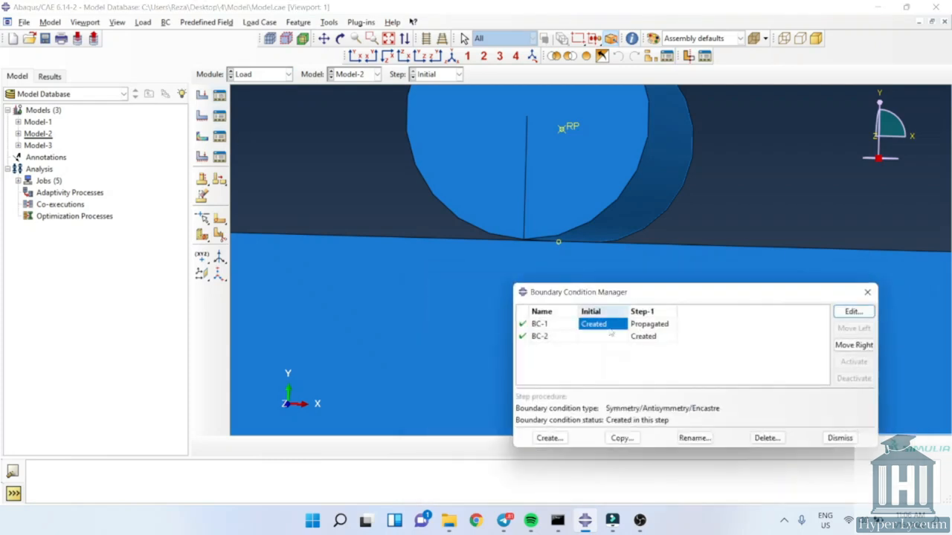
# Inspect Model-2's displacement/rotation condition BC-2 in Step-1
pyautogui.click(853, 312)
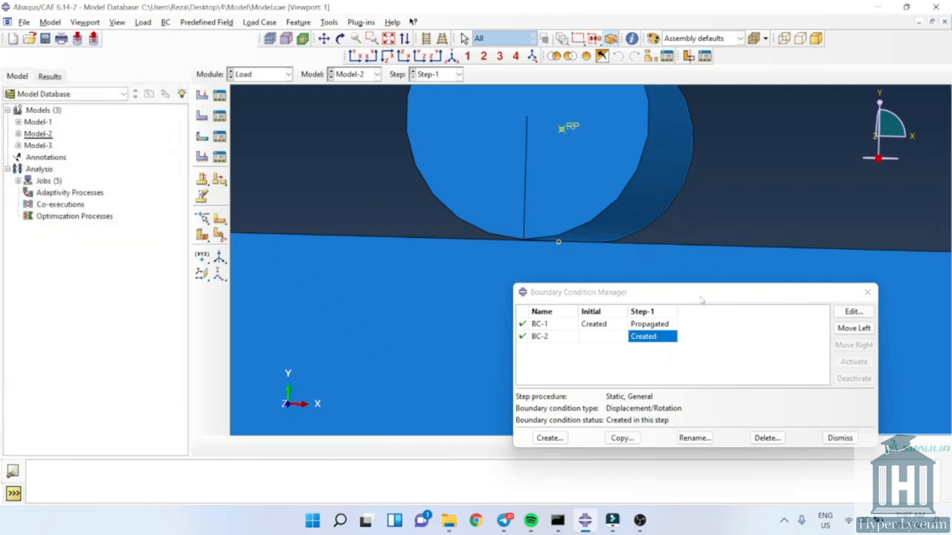
pyautogui.click(286, 75)
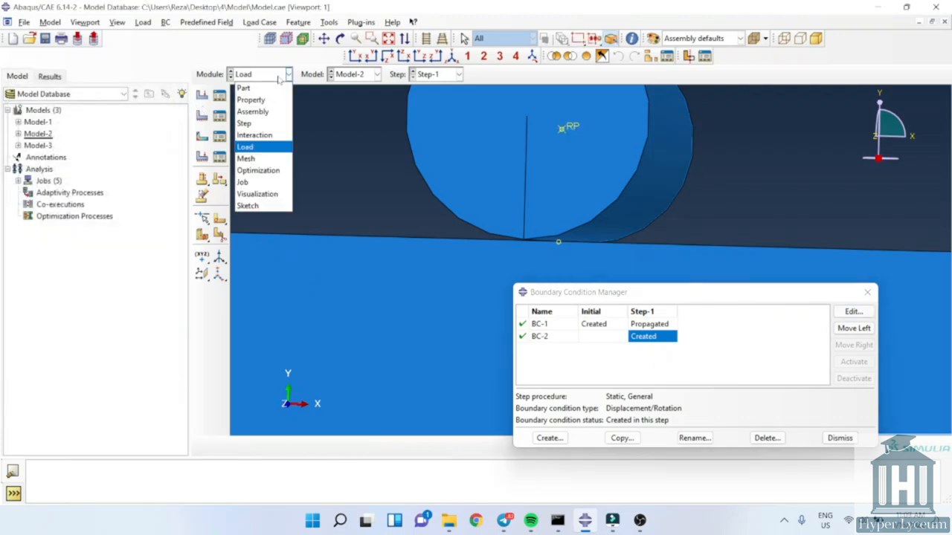
pyautogui.moveTo(246, 122)
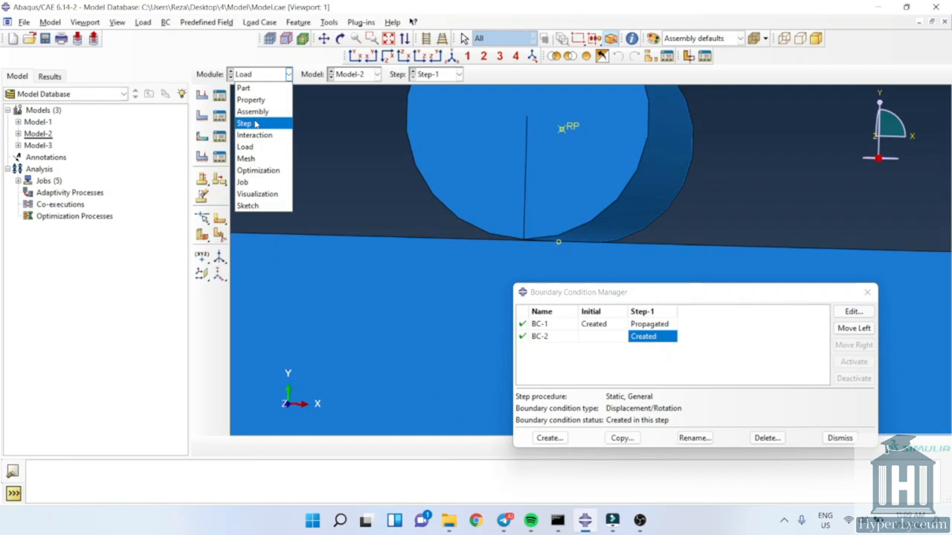
# Review Model-2 Step-1 incrementation, initial increment 0.001 and up to 1000000 increments, unchanged
pyautogui.click(244, 122)
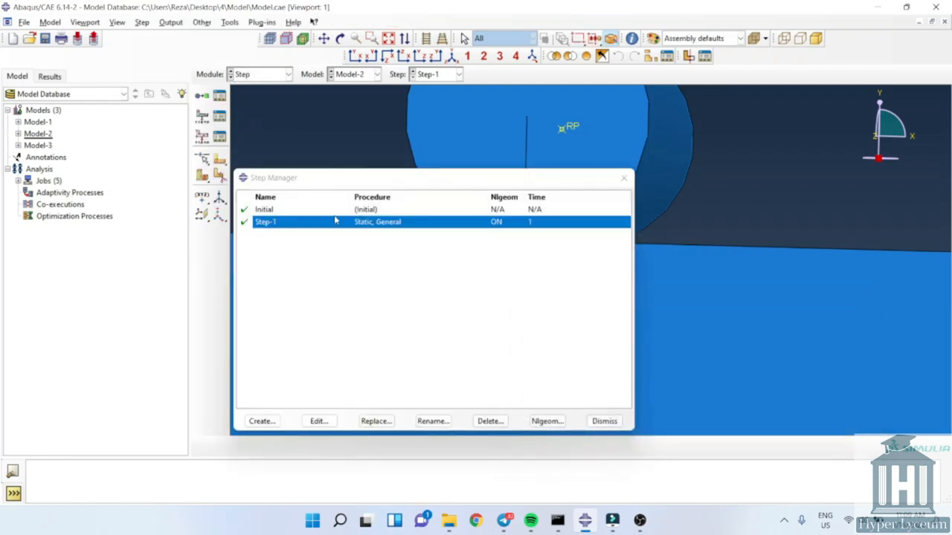
pyautogui.click(318, 420)
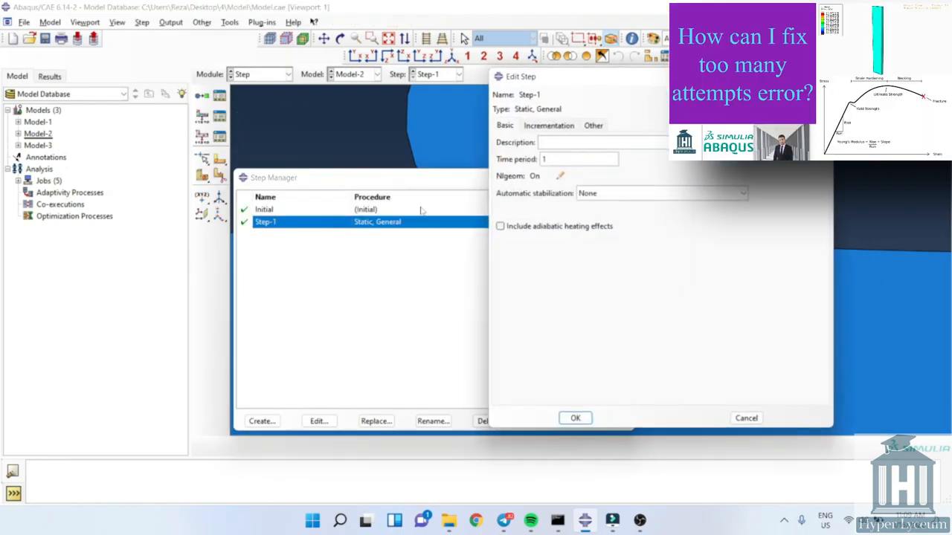
pyautogui.click(548, 125)
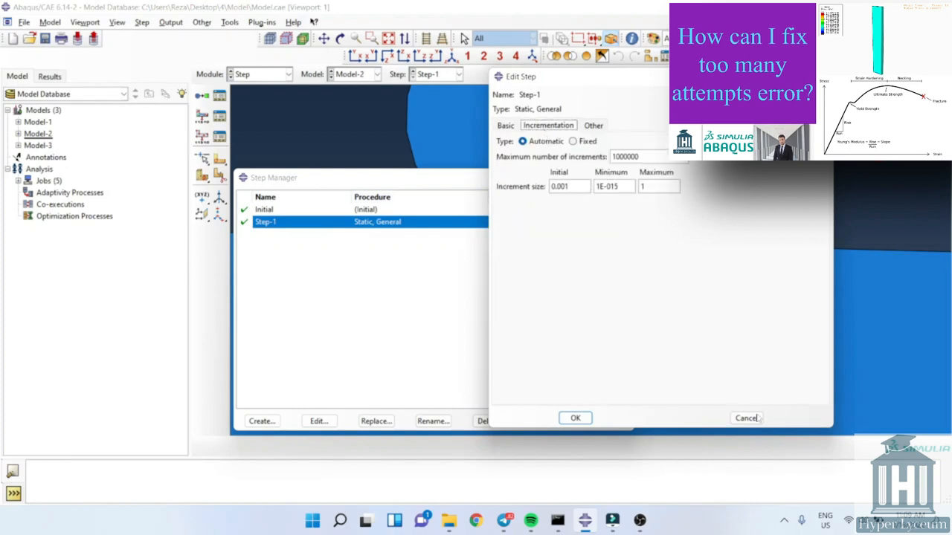
pyautogui.click(574, 418)
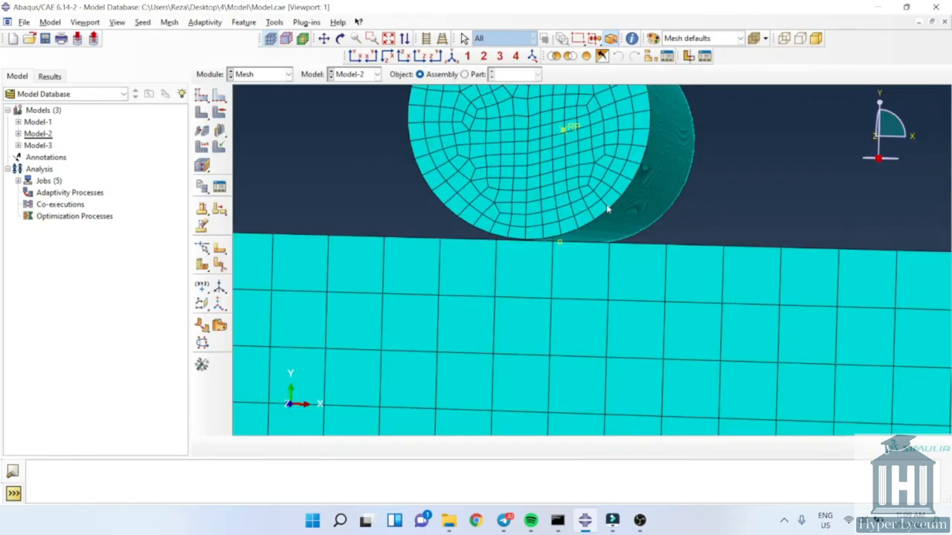
# Orbit Model-2 to see the cylinder mesh in 3D, then reach for the module list
pyautogui.moveTo(606, 208); pyautogui.dragTo(766, 212)
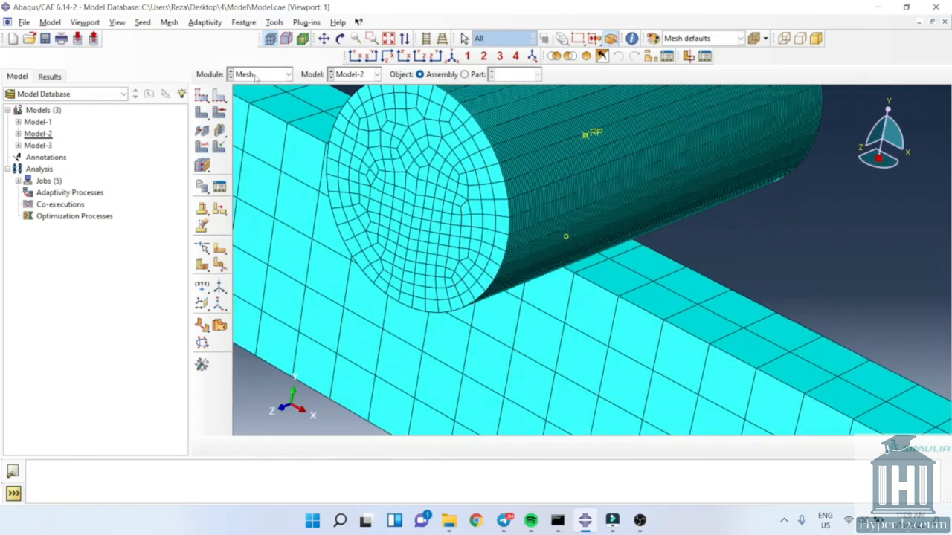
pyautogui.click(287, 74)
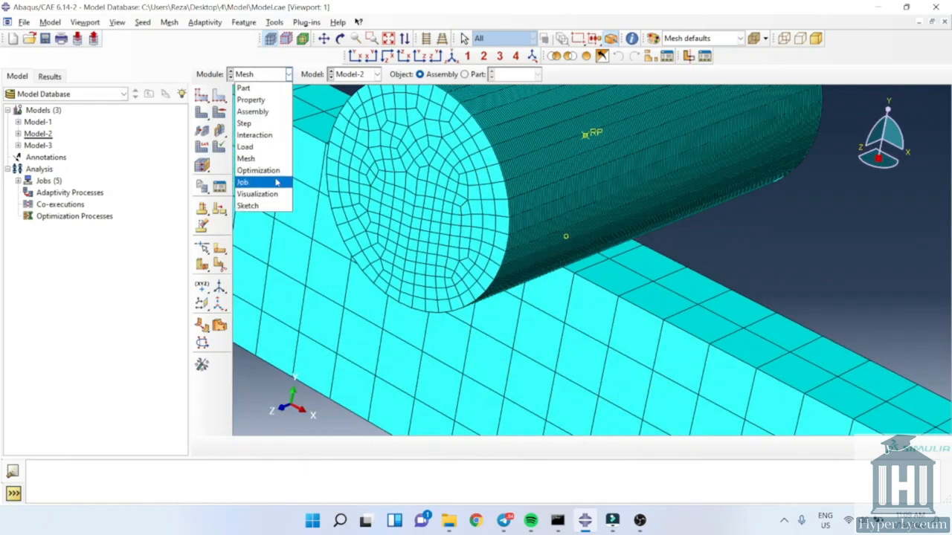
# Resubmit Job-2 in the Job module, overwrite its files, and view its Mises stress results
pyautogui.click(243, 181)
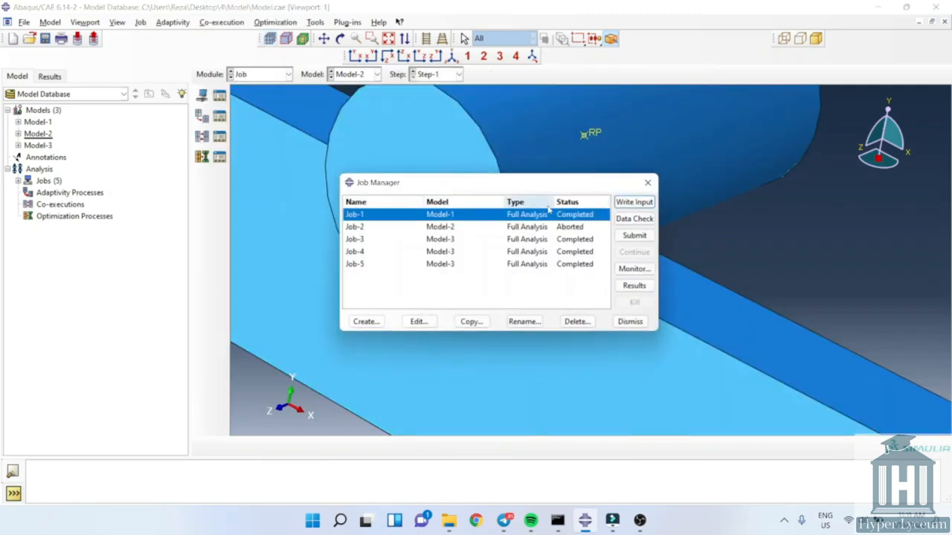
pyautogui.click(633, 235)
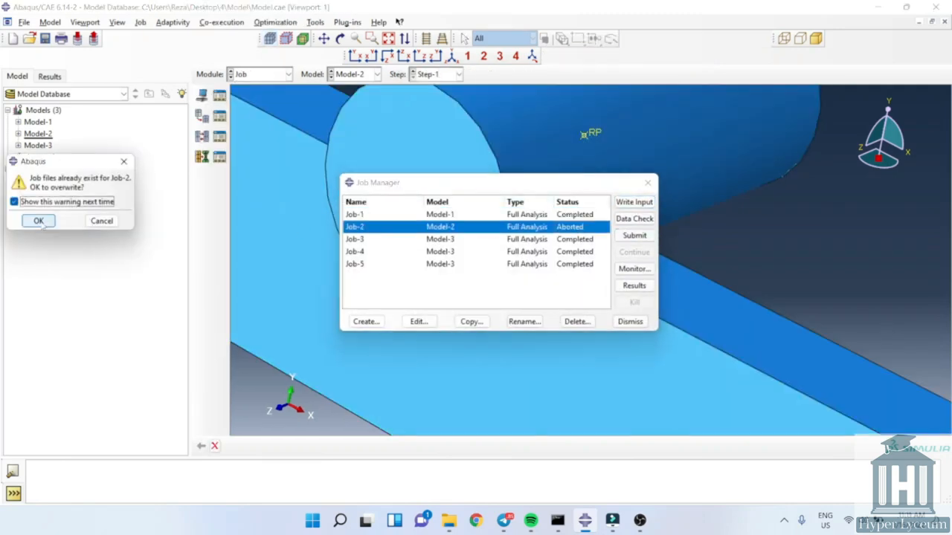
pyautogui.click(39, 220)
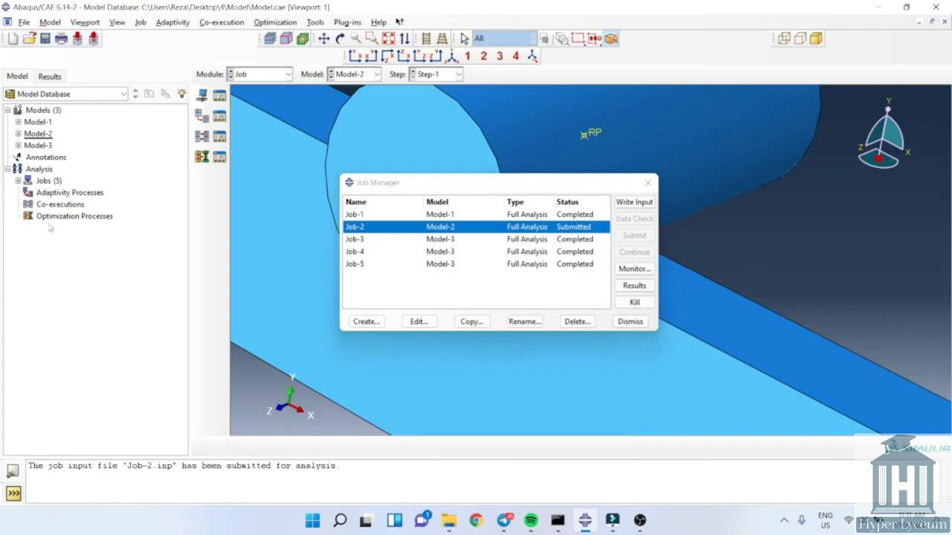
pyautogui.moveTo(62, 220)
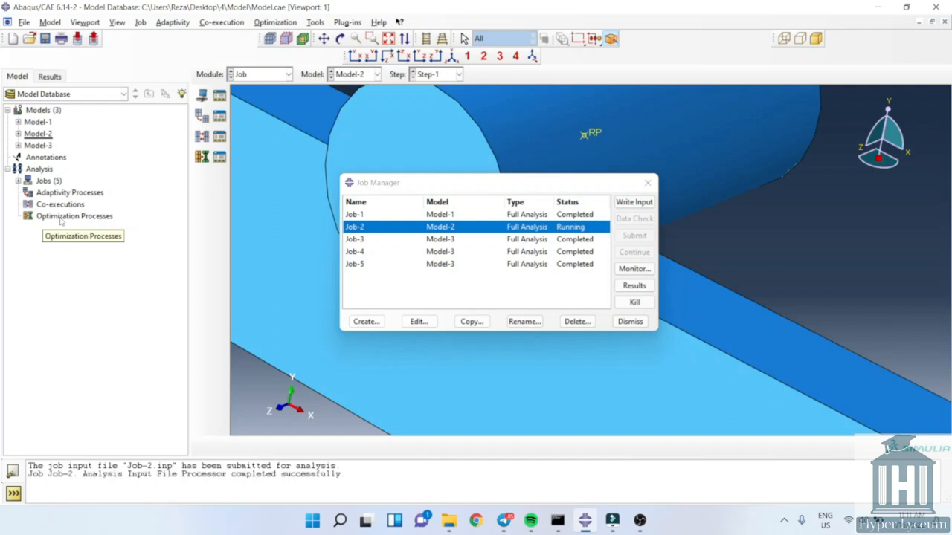
pyautogui.moveTo(83, 173)
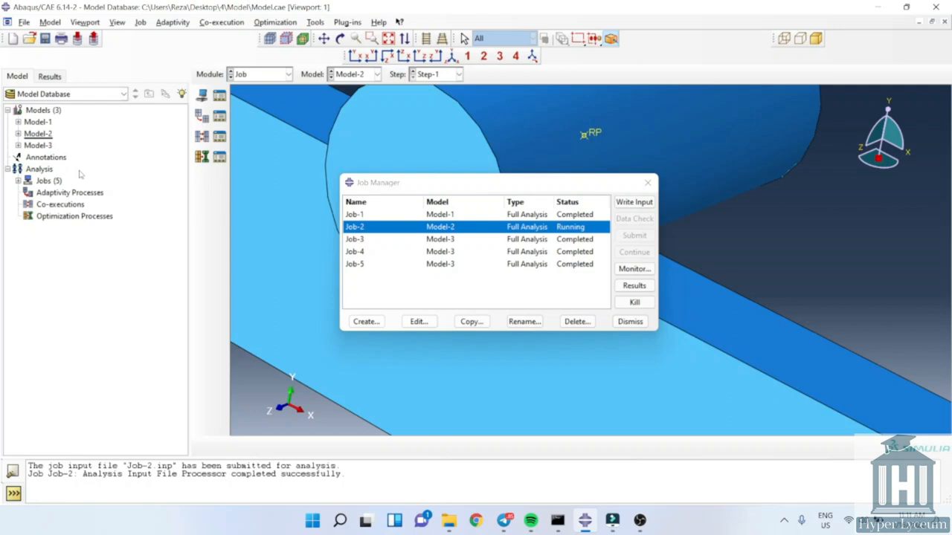
pyautogui.moveTo(720, 258)
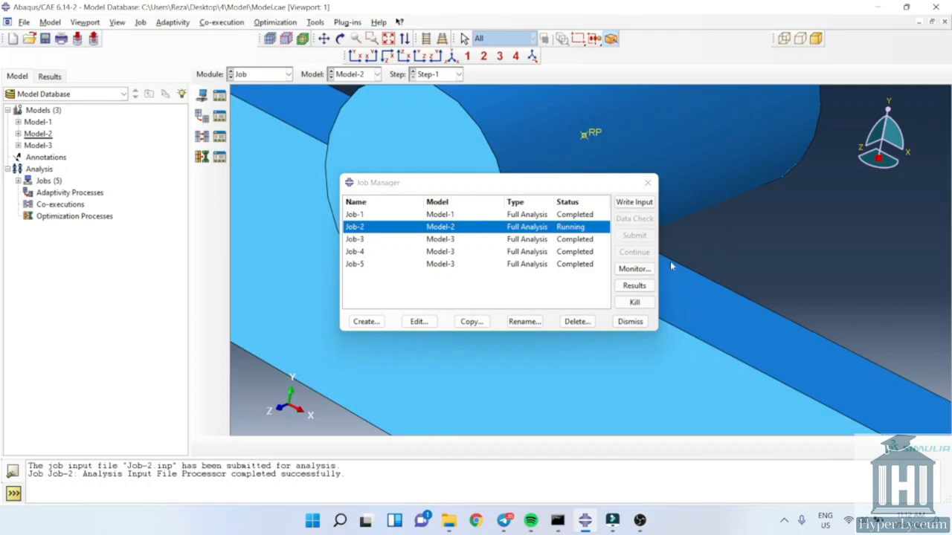
pyautogui.click(633, 267)
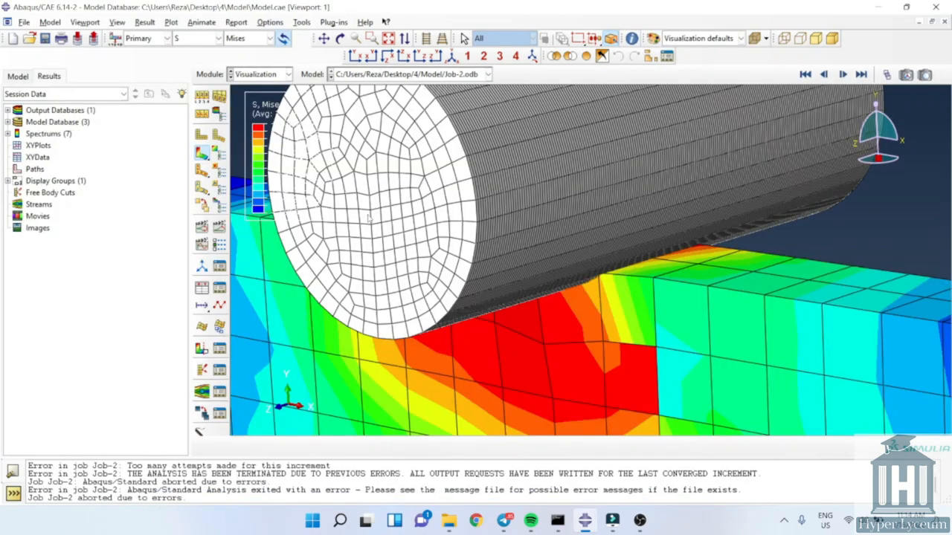
pyautogui.moveTo(717, 272)
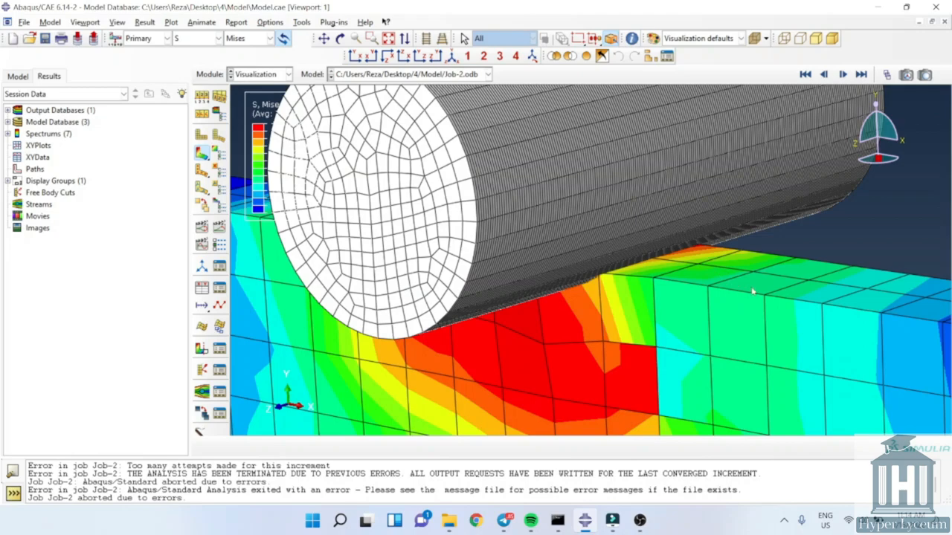
pyautogui.moveTo(672, 271)
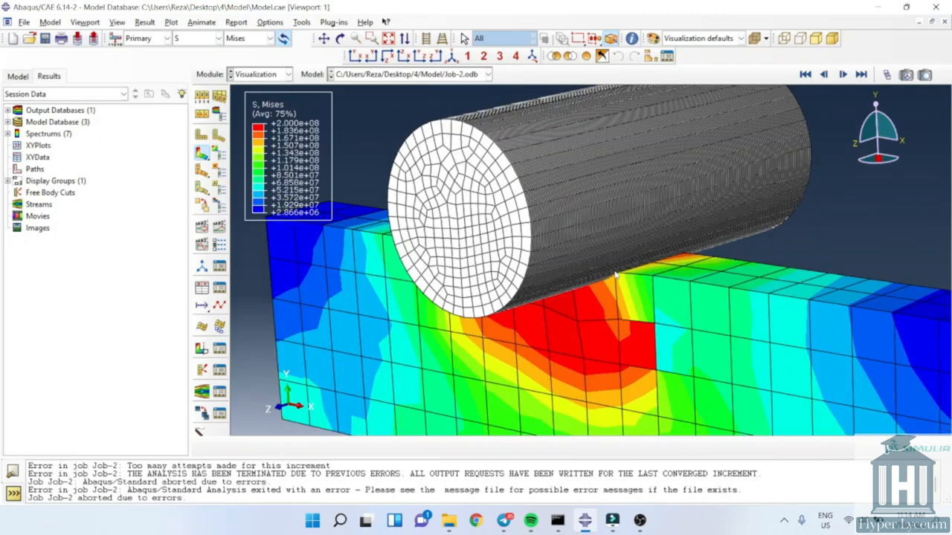
pyautogui.moveTo(617, 275); pyautogui.dragTo(681, 223)
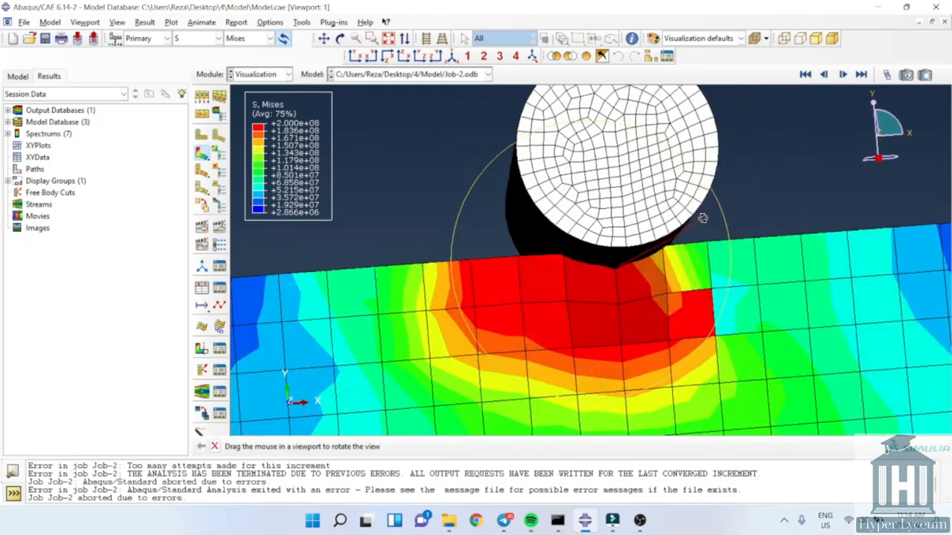
pyautogui.moveTo(701, 217); pyautogui.dragTo(646, 261)
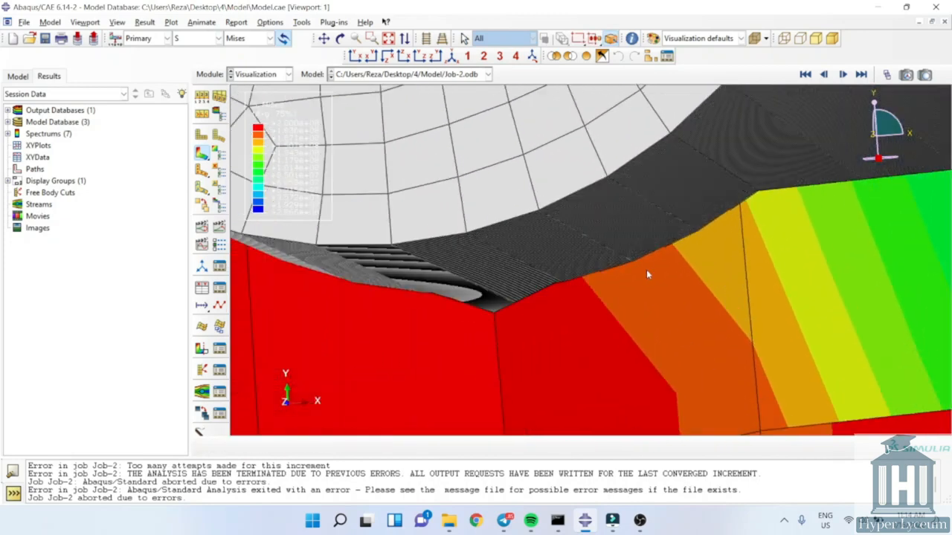
pyautogui.moveTo(618, 279)
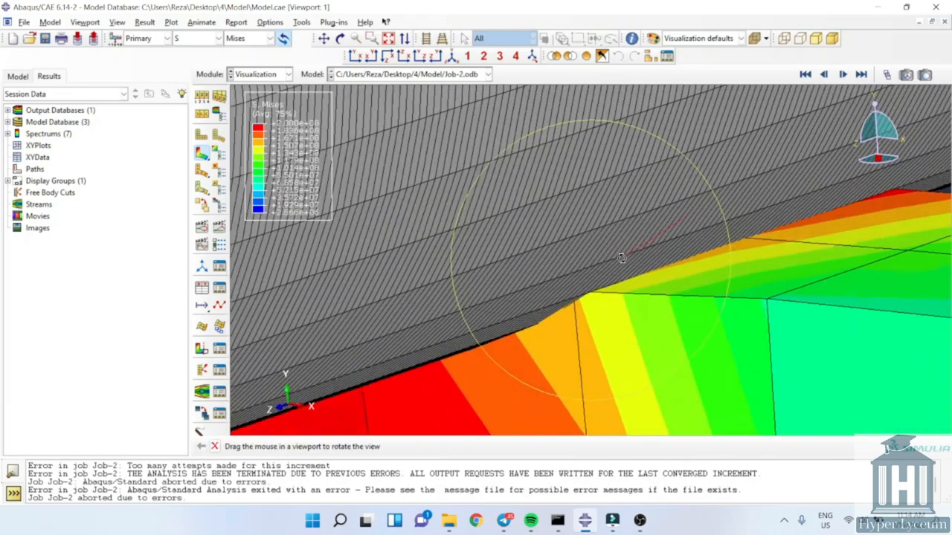
pyautogui.moveTo(621, 258); pyautogui.dragTo(574, 274)
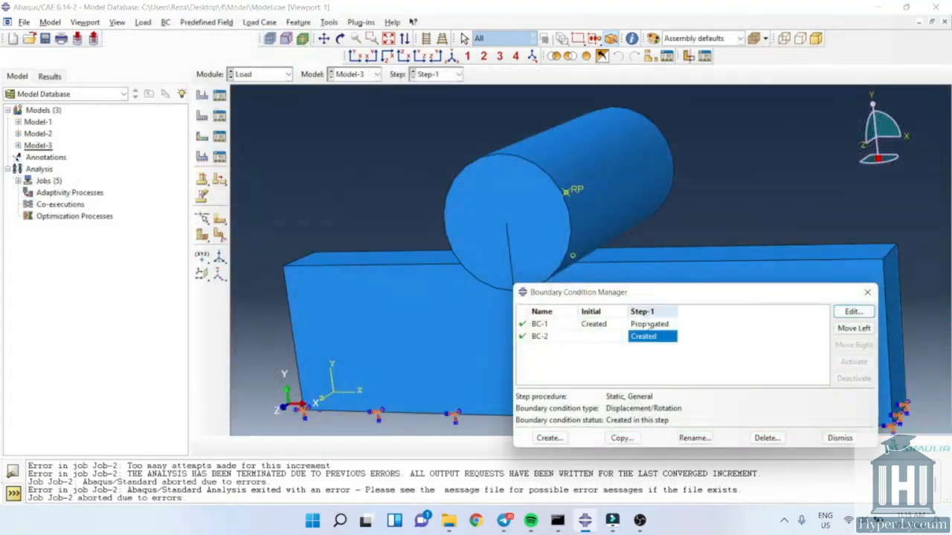
# Review the plate's encastre BC-1 and the Static Step-1 settings without changing them
pyautogui.click(853, 312)
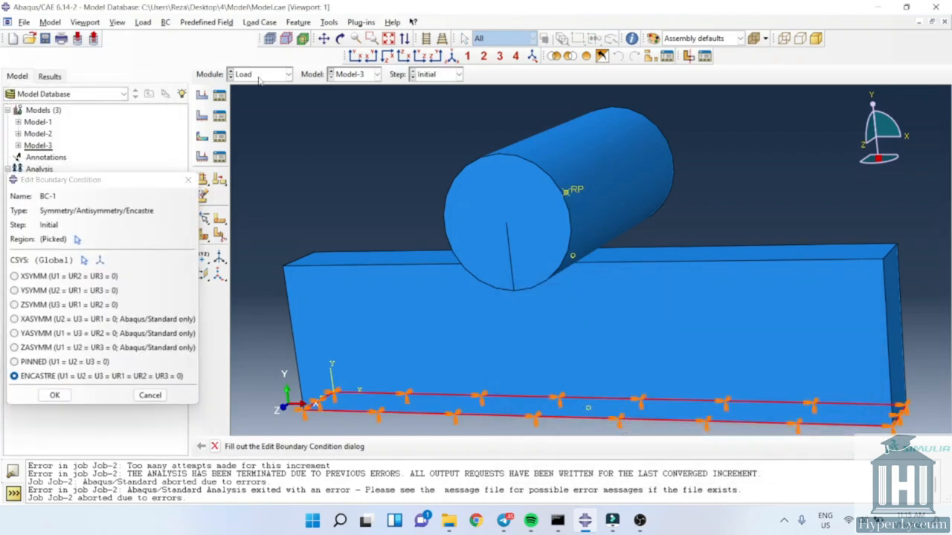
pyautogui.click(54, 395)
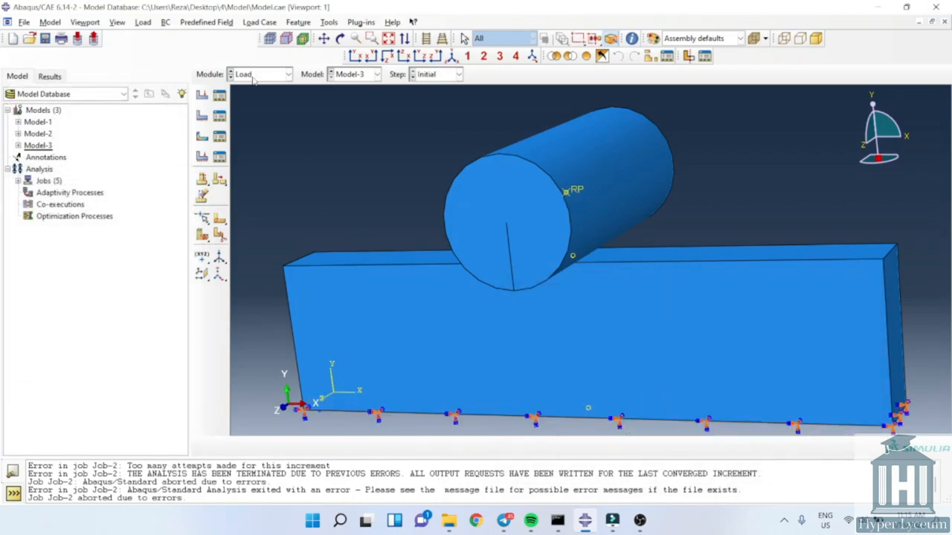
pyautogui.click(261, 74)
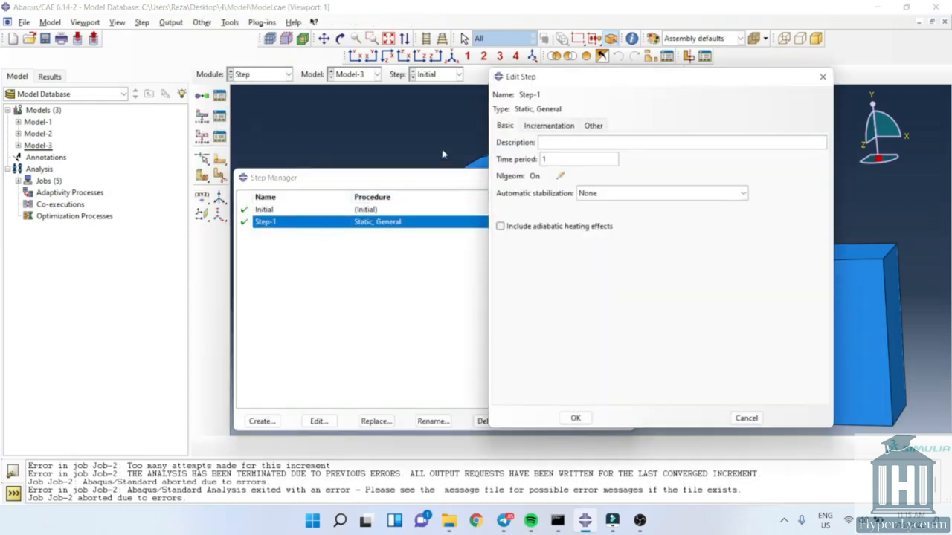
# Check the plate mesh uses quadratic brick elements, then move to the Job module
pyautogui.click(547, 125)
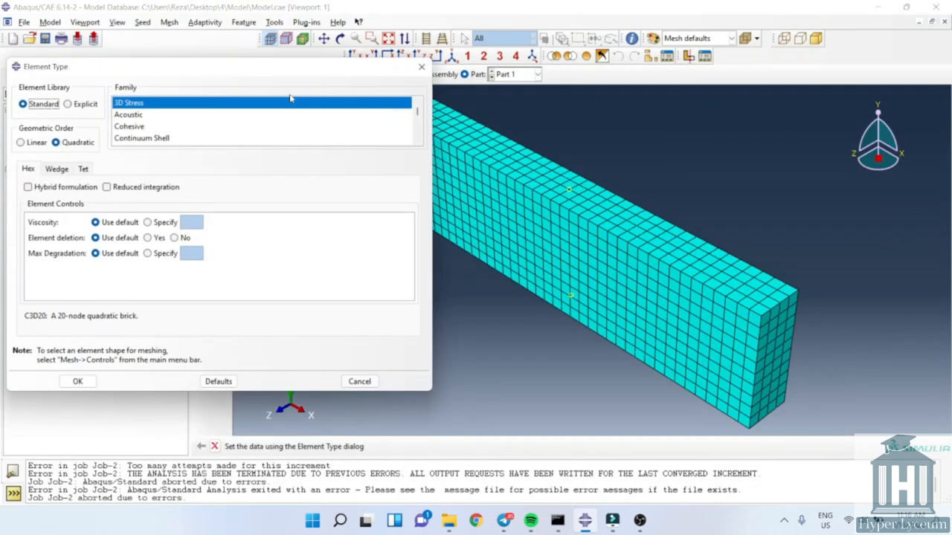
pyautogui.click(107, 188)
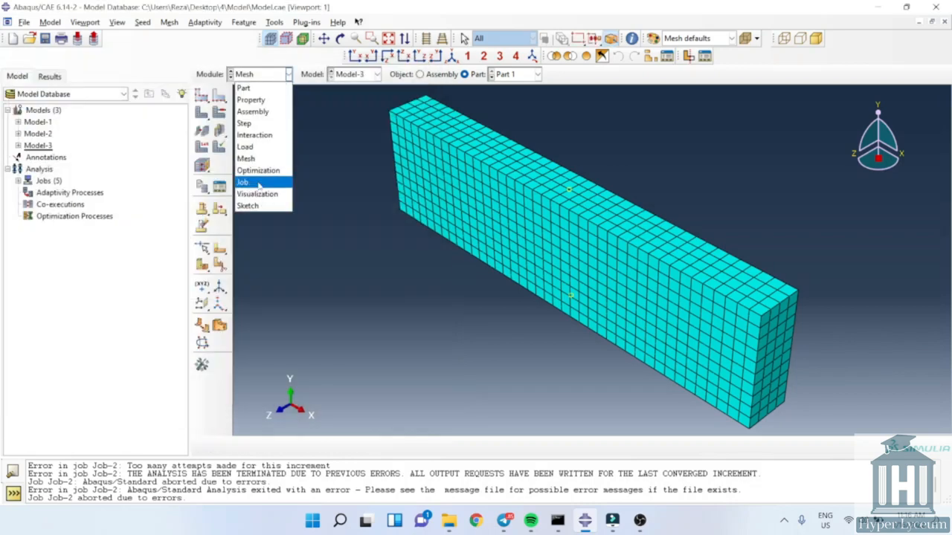
pyautogui.click(243, 182)
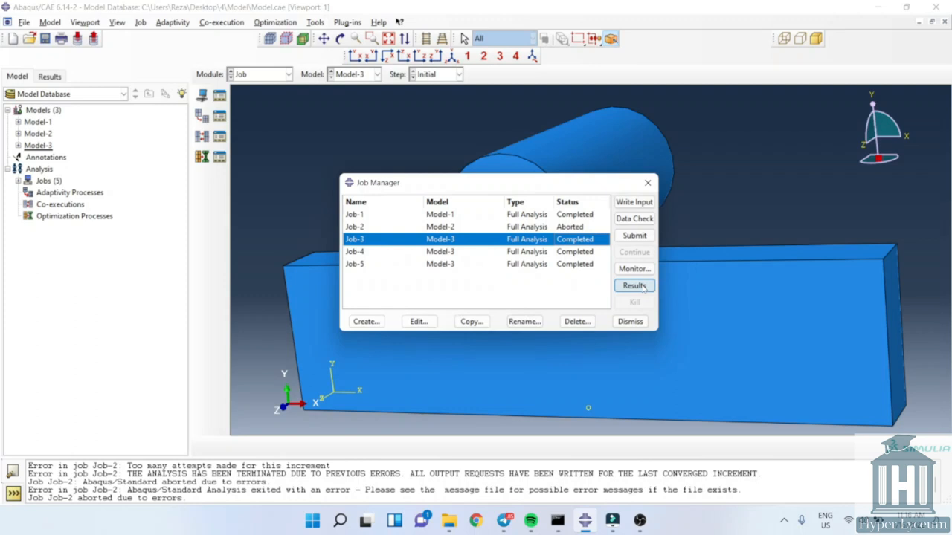
# Open the results of the completed Job-3 for Model-3
pyautogui.click(633, 286)
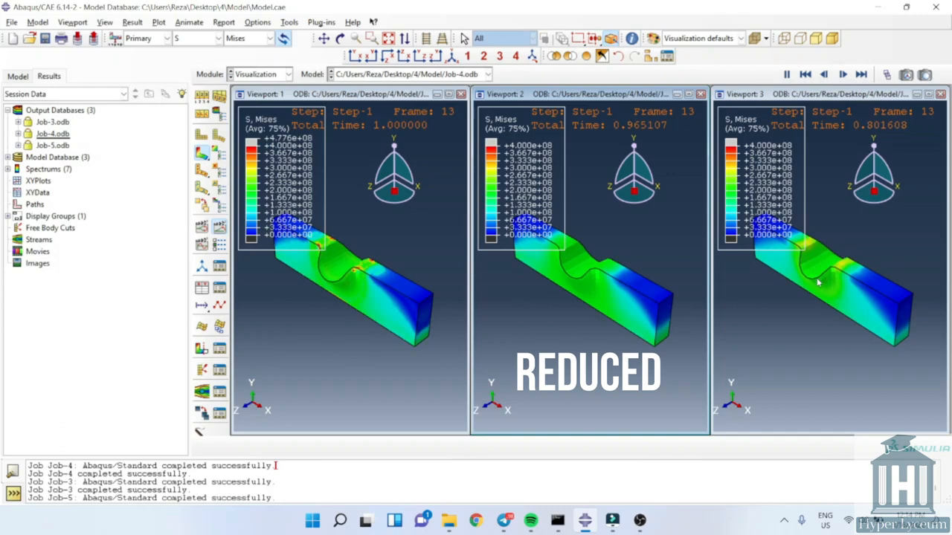
pyautogui.moveTo(821, 273)
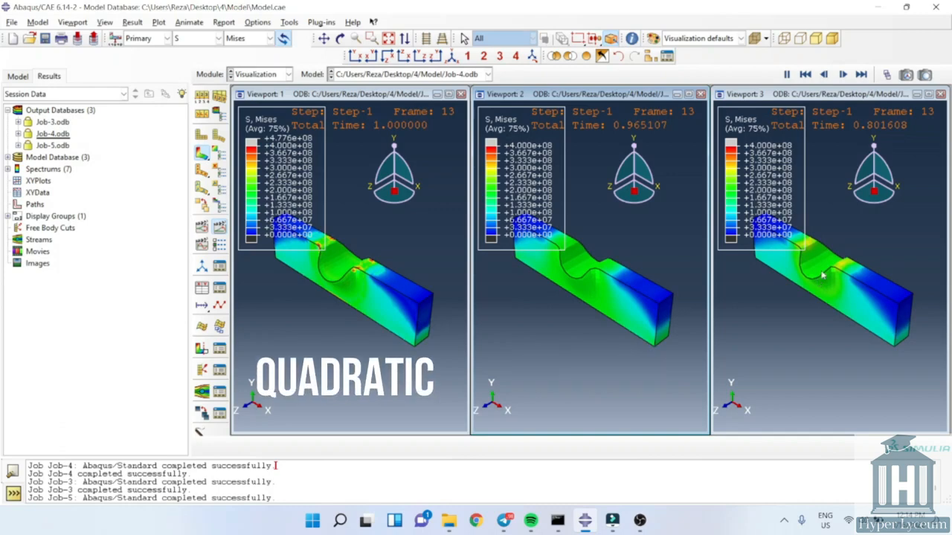
pyautogui.moveTo(830, 266)
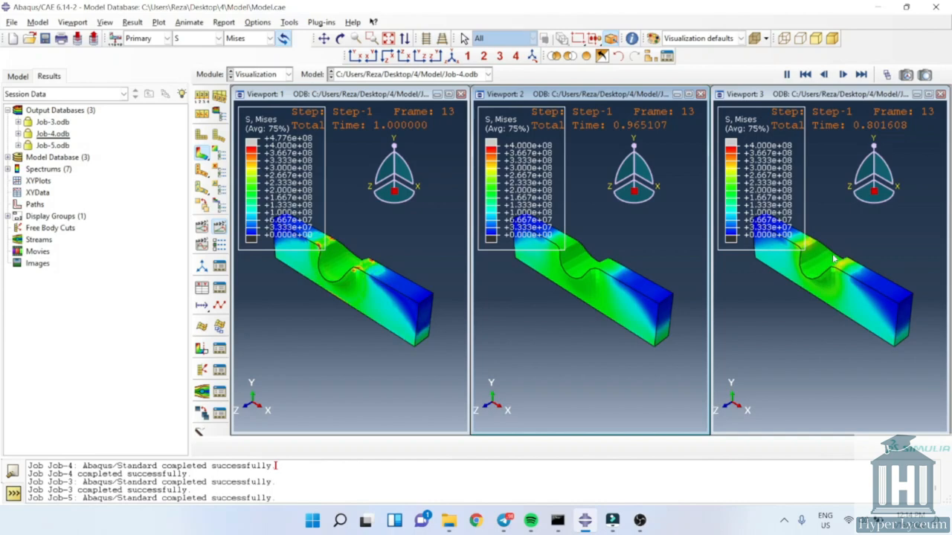
pyautogui.click(794, 73)
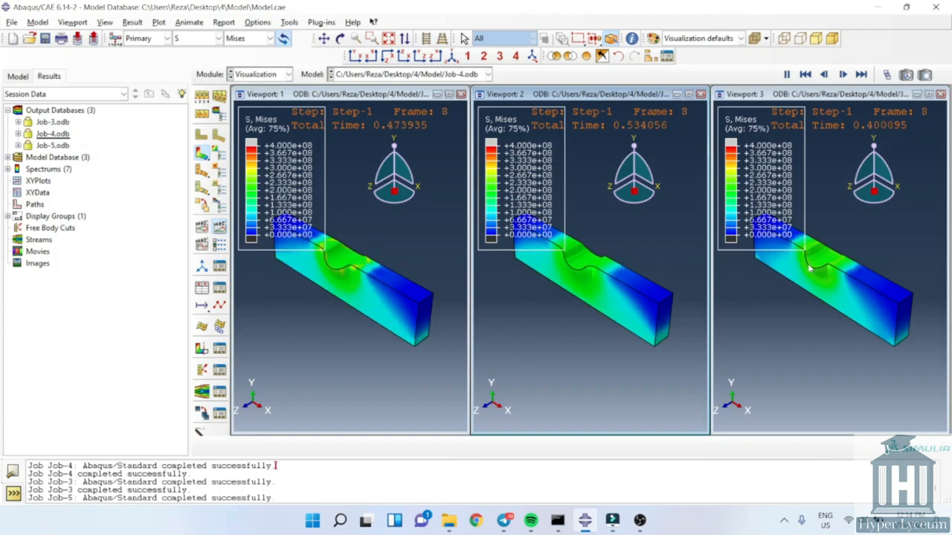
pyautogui.click(861, 72)
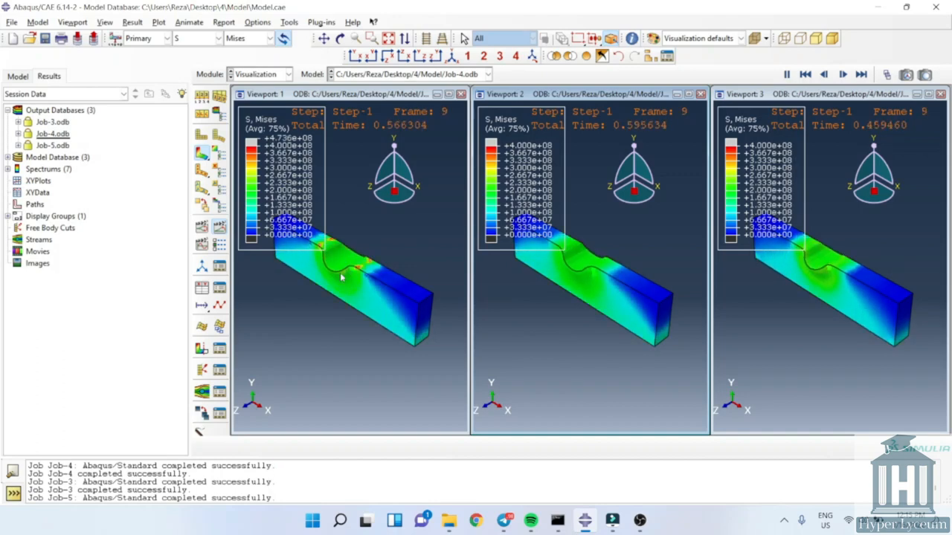
pyautogui.click(865, 75)
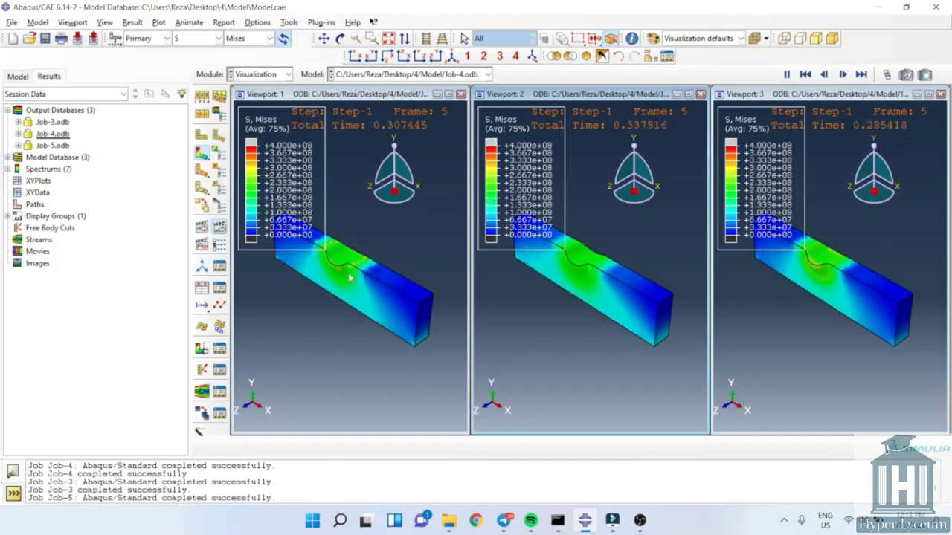
pyautogui.click(844, 71)
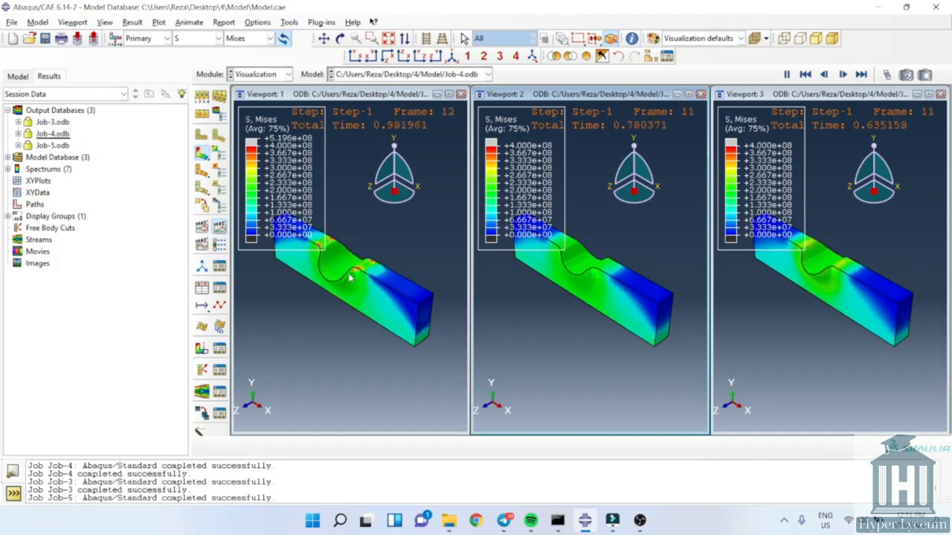
pyautogui.click(871, 75)
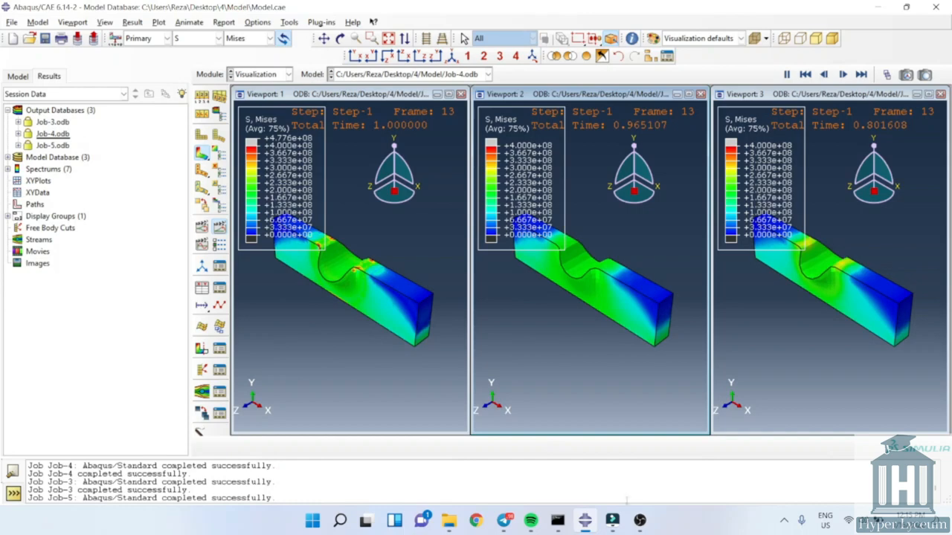
pyautogui.moveTo(631, 509)
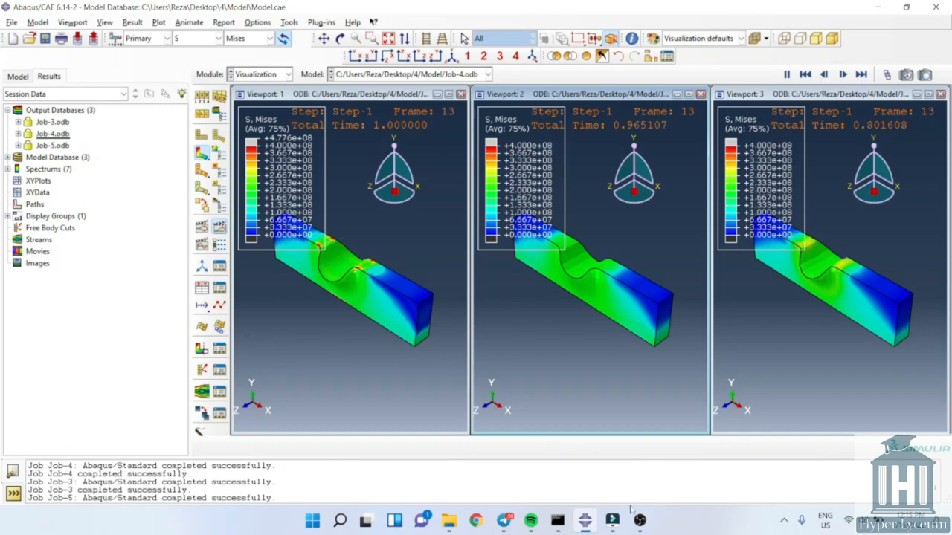
pyautogui.moveTo(625, 513)
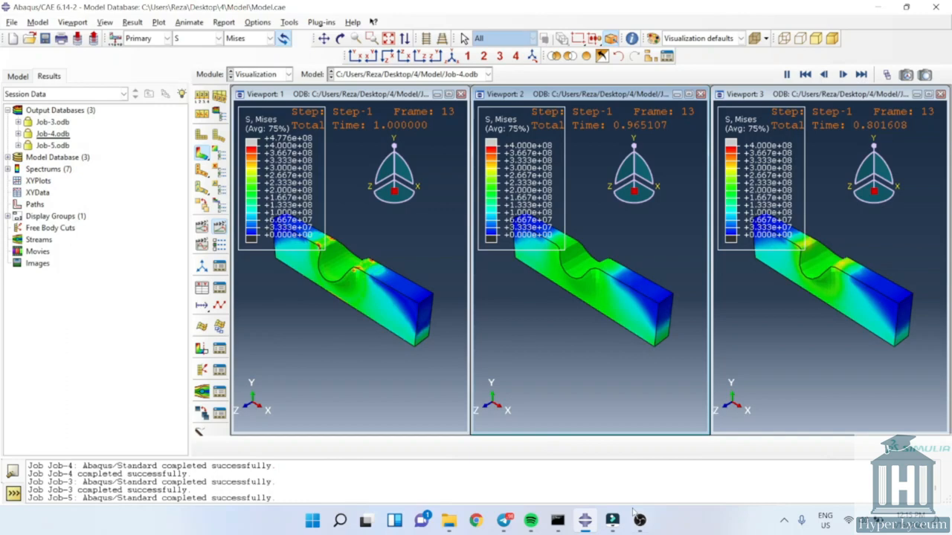
pyautogui.moveTo(636, 520)
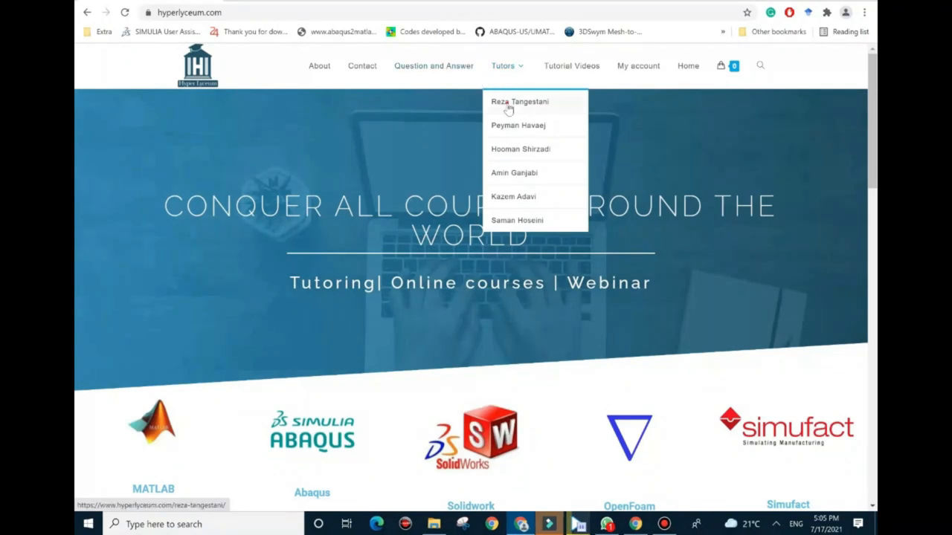
pyautogui.click(520, 101)
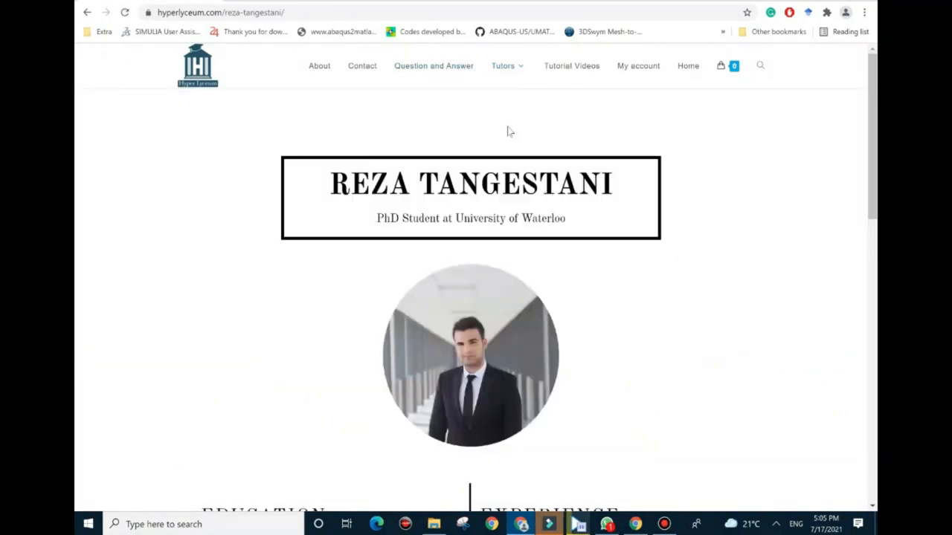
pyautogui.scroll(-3)
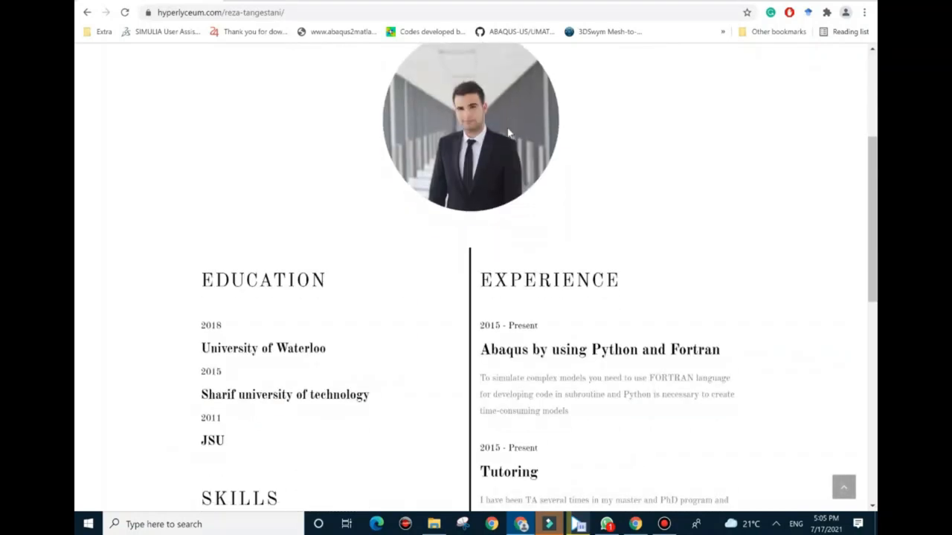
pyautogui.scroll(-3)
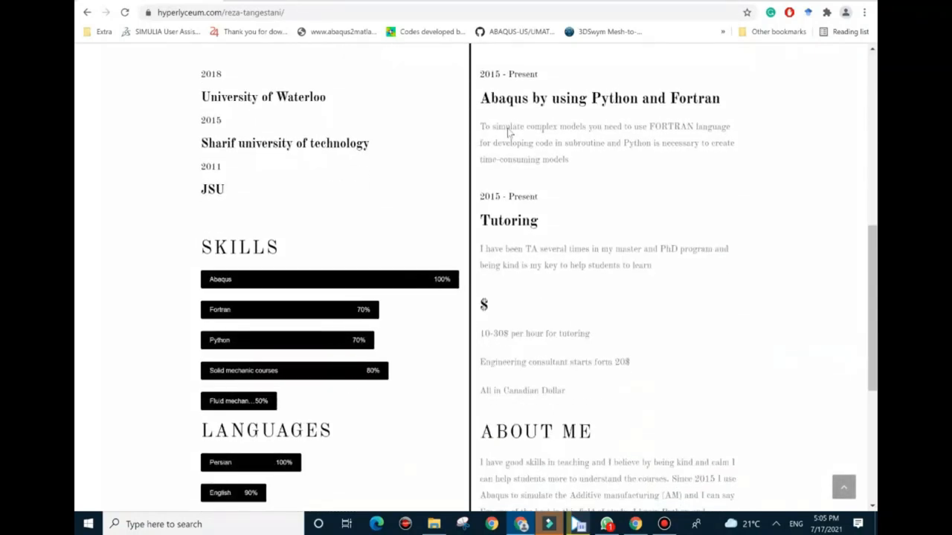
pyautogui.scroll(-3)
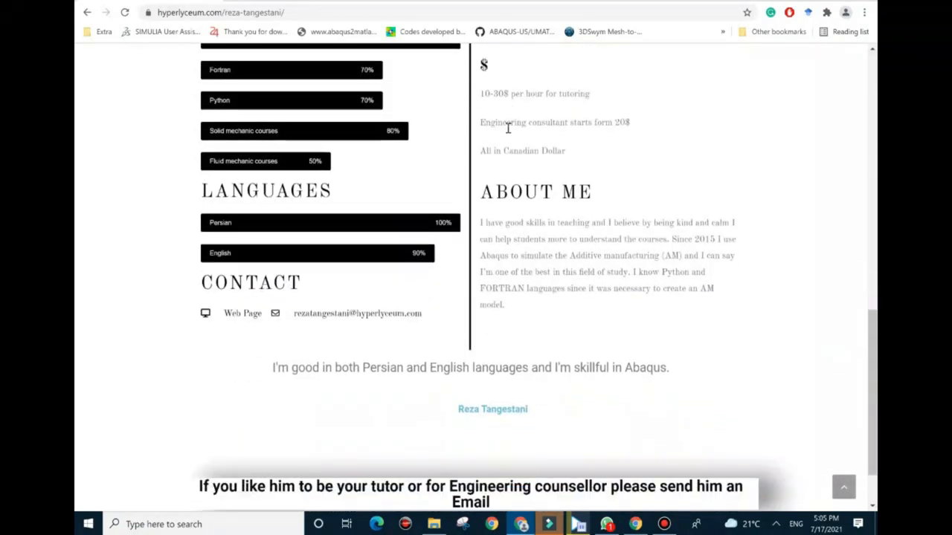
pyautogui.scroll(-3)
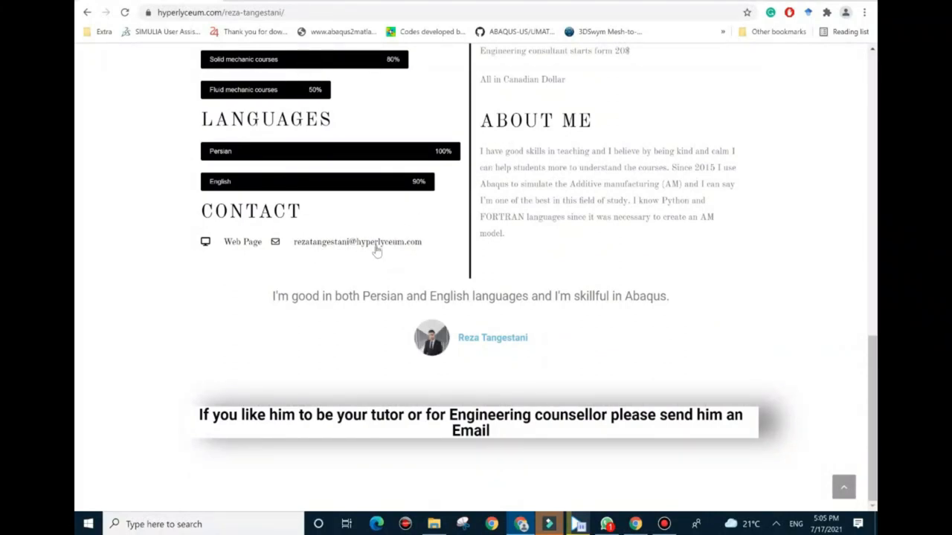
pyautogui.moveTo(351, 246)
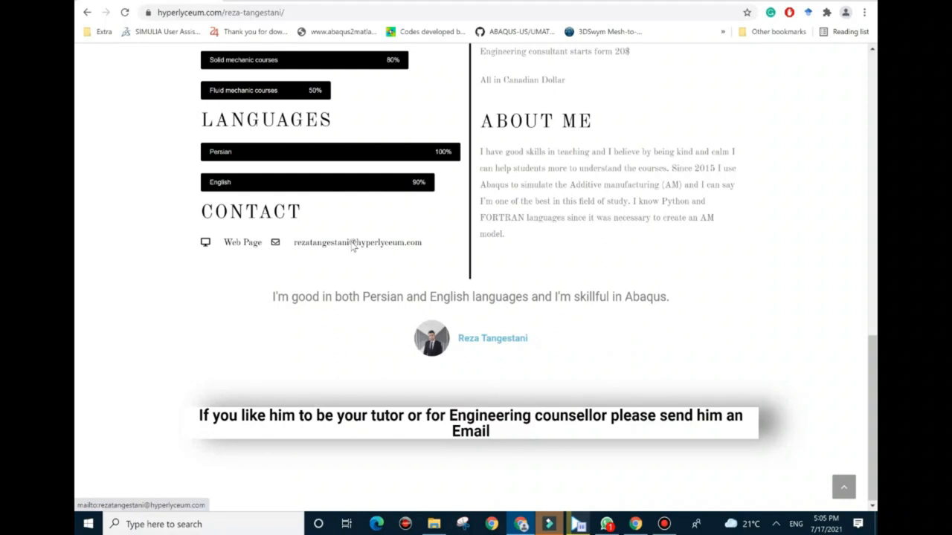
pyautogui.scroll(3)
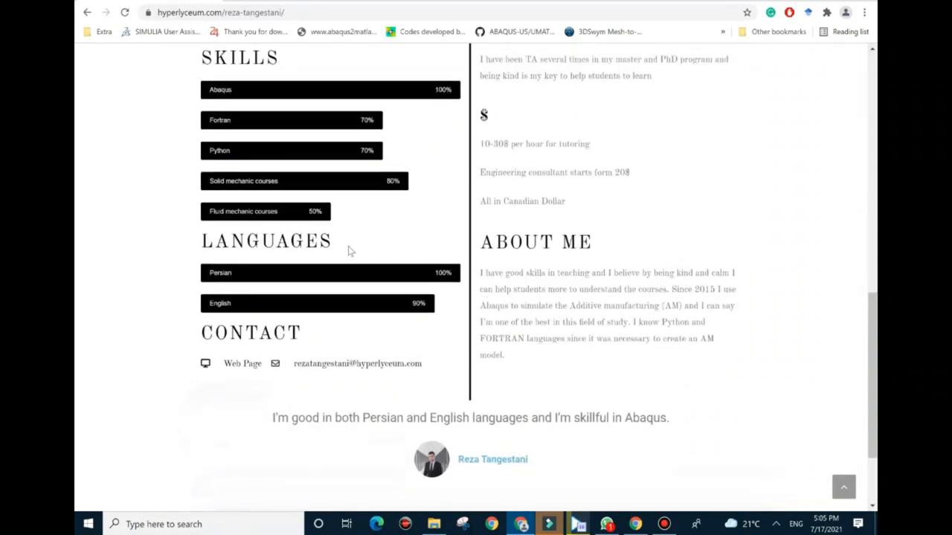
pyautogui.moveTo(350, 277)
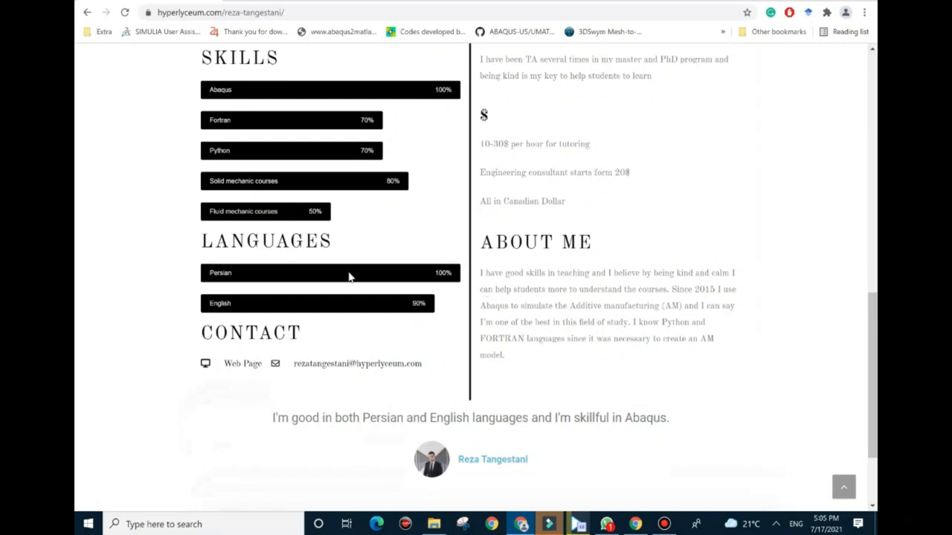
pyautogui.moveTo(351, 275)
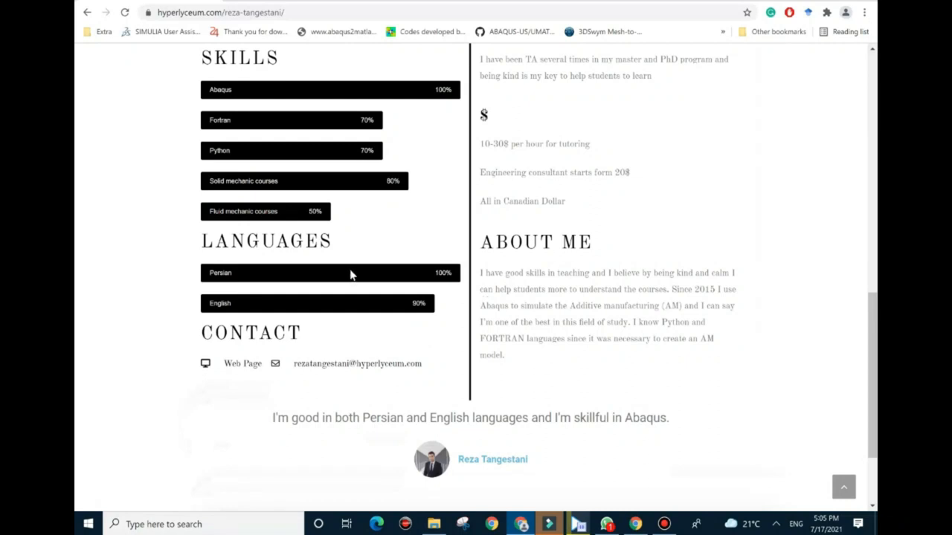